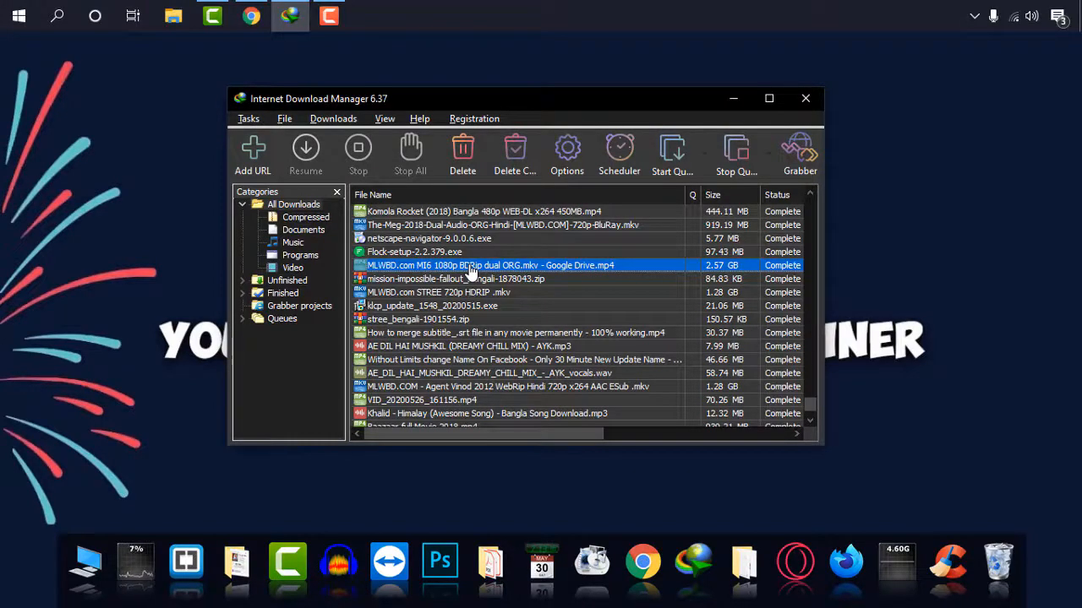
- Play the downloaded MI6 1080p movie file from Internet Download Manager in GOM Player
click(804, 98)
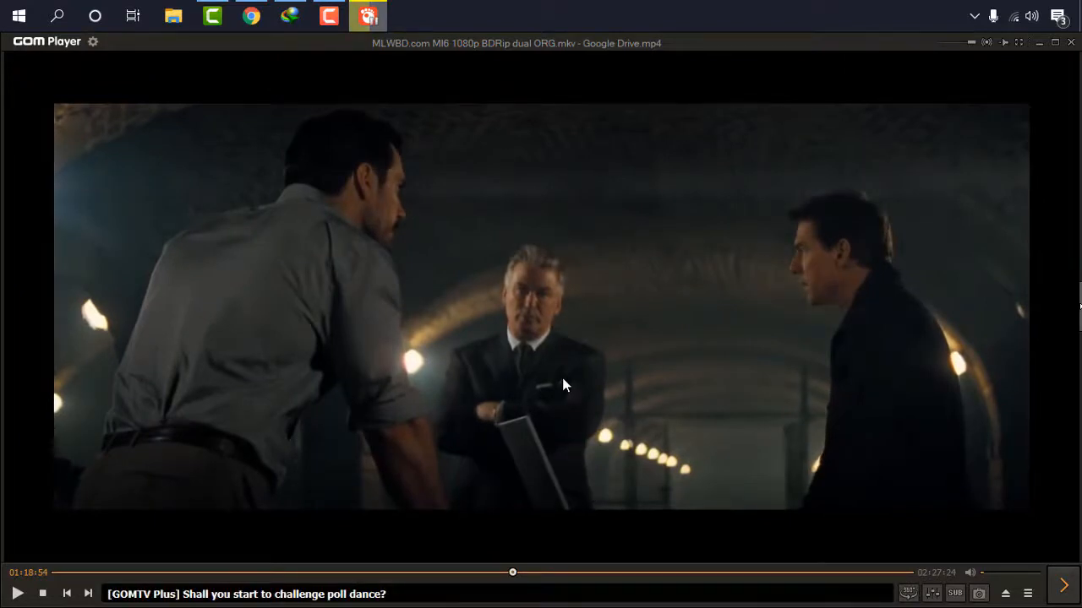
mouse_move(676, 134)
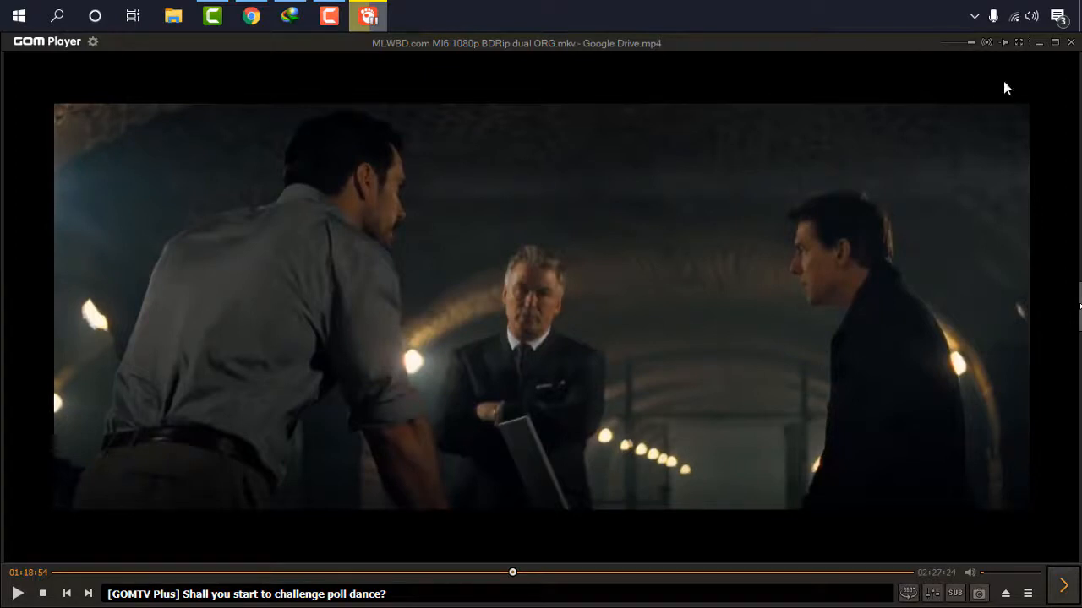
mouse_move(1040, 64)
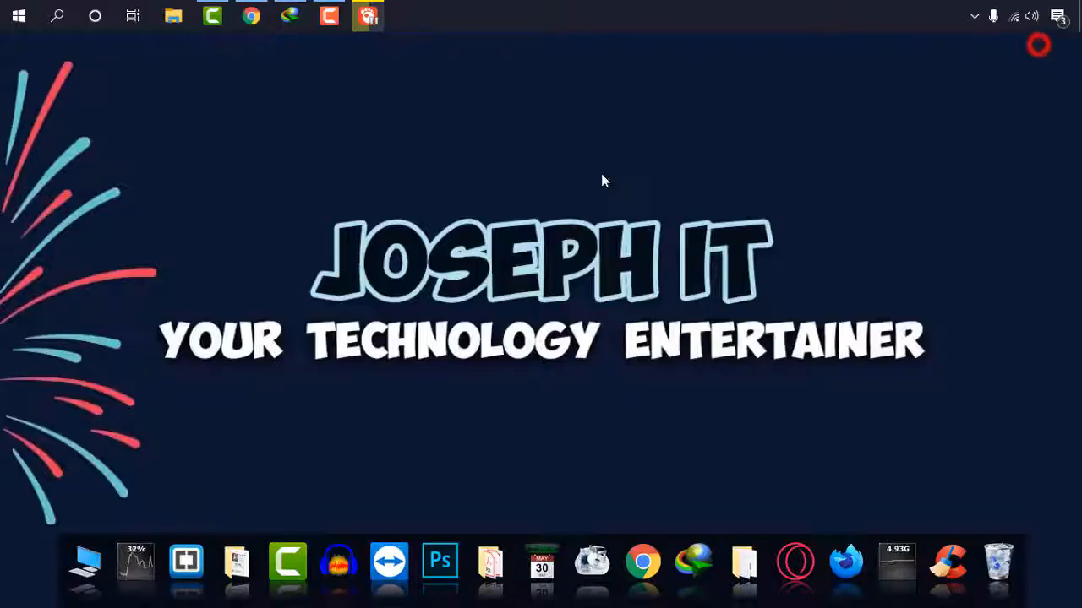
- Start Chrome with a new tab heading to subscene.com
click(251, 16)
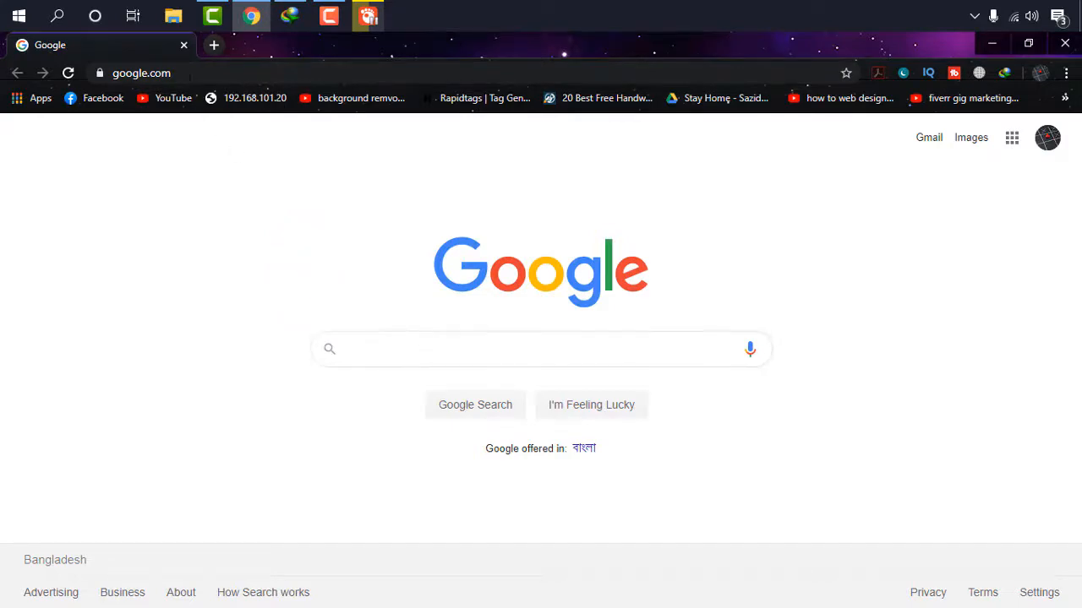
click(214, 46)
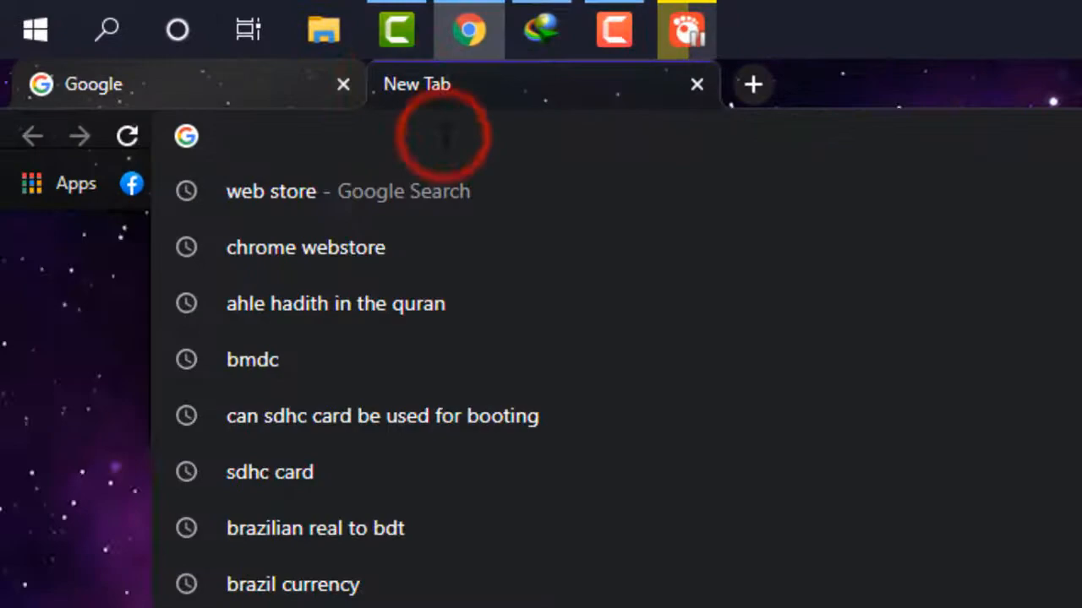
text(subscene.com)
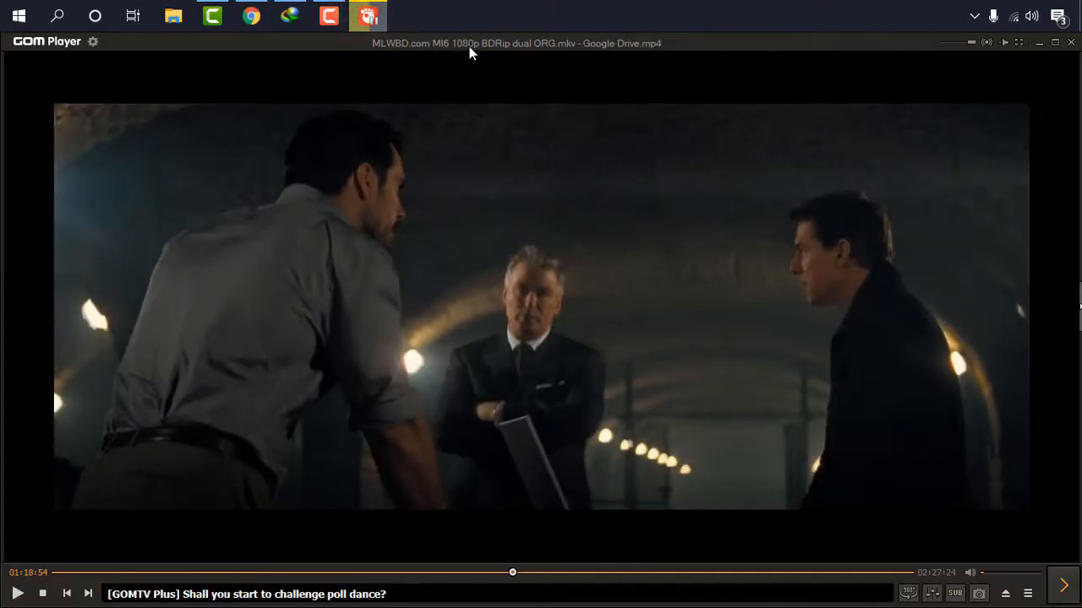
mouse_move(463, 53)
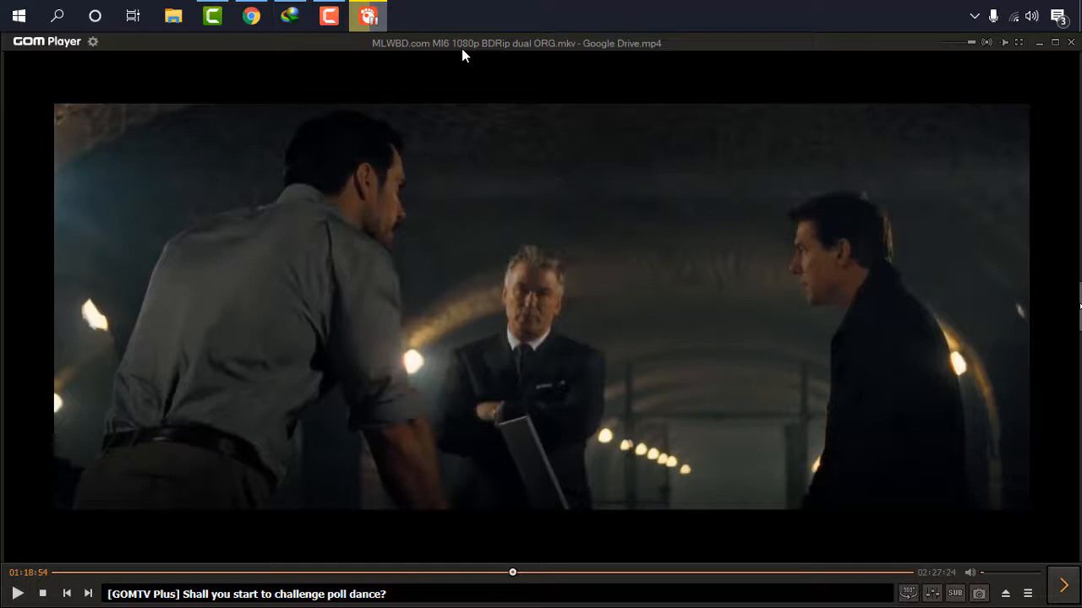
mouse_move(479, 66)
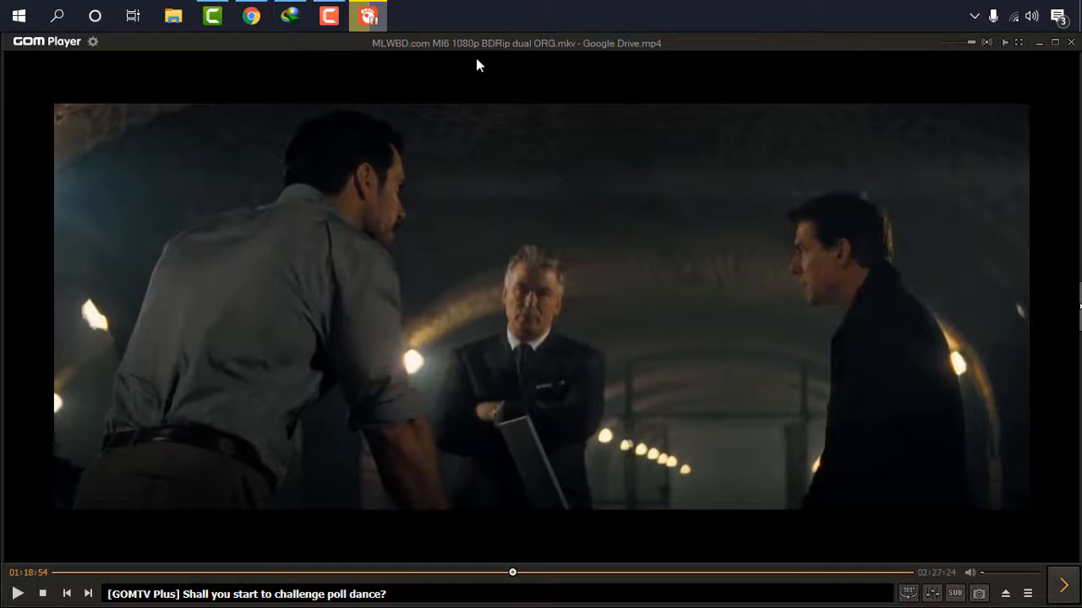
- Search Subscene for 'fallout' to list matching titles including Mission: Impossible - Fallout (2018)
click(251, 16)
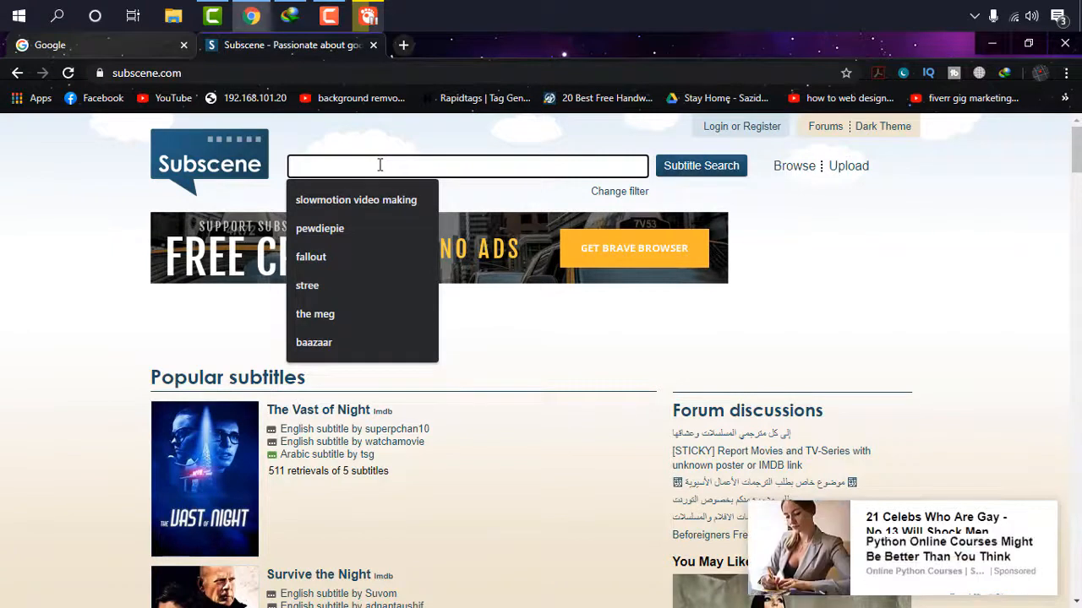
text(fallout)
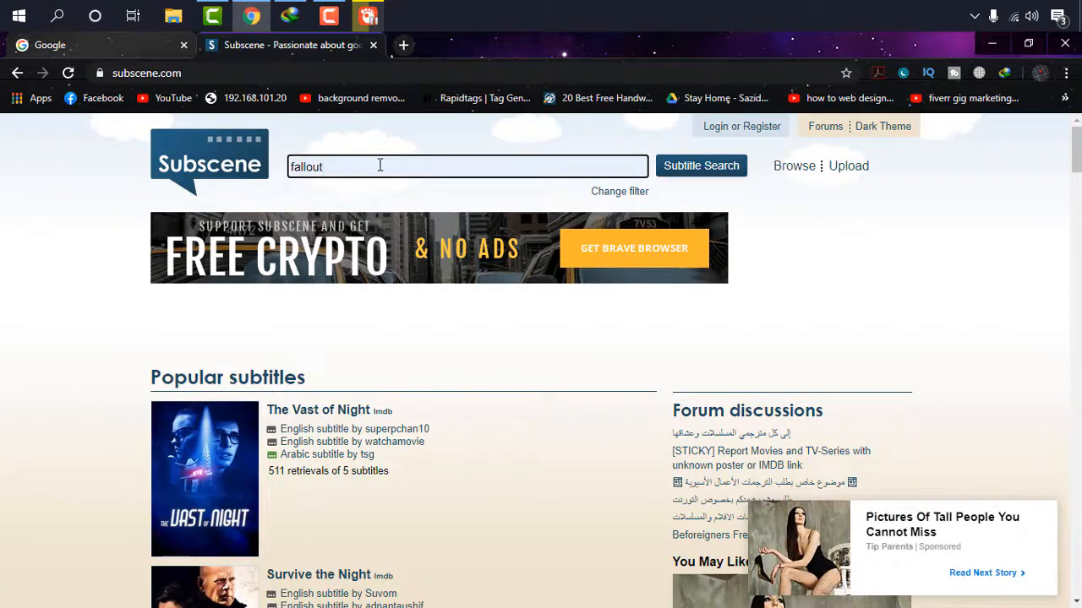
mouse_move(743, 169)
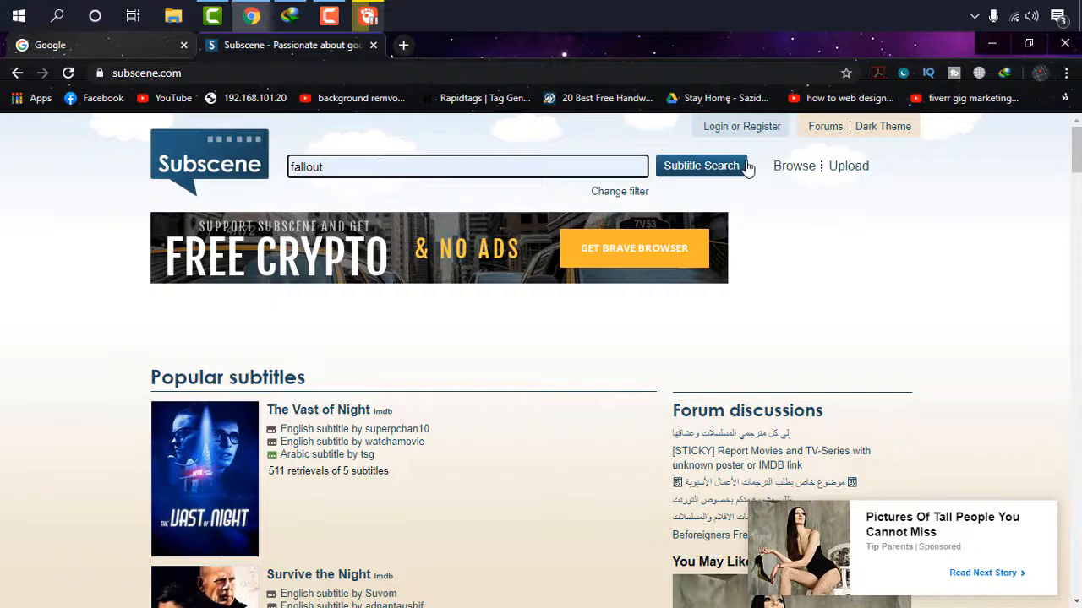
click(700, 166)
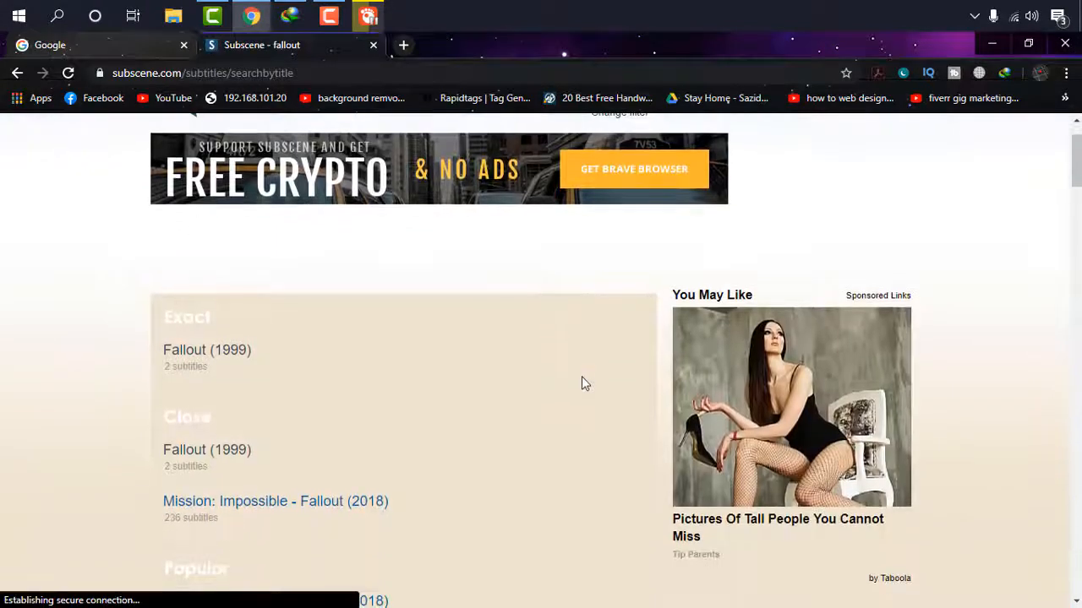
- Scroll down the Fallout subtitle page and expand the full list with Read More
scroll(down, 3)
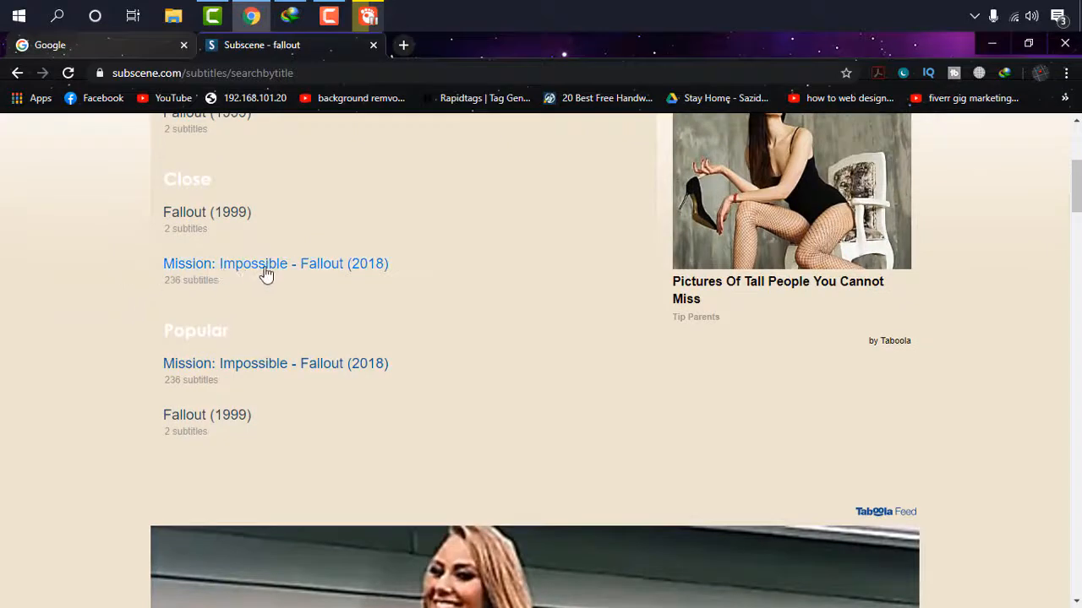
mouse_move(187, 292)
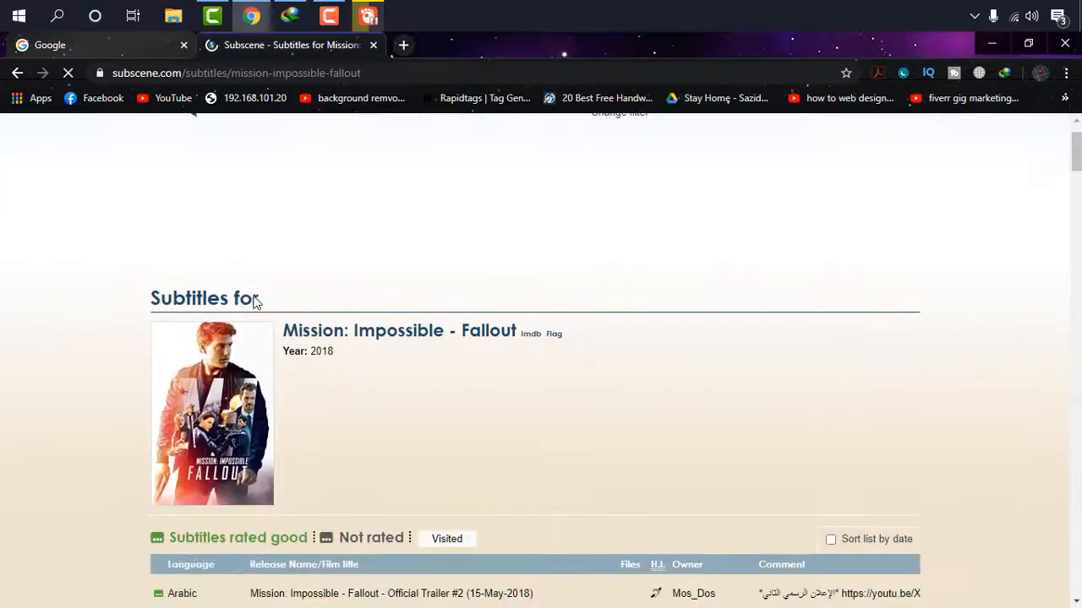
scroll(down, 3)
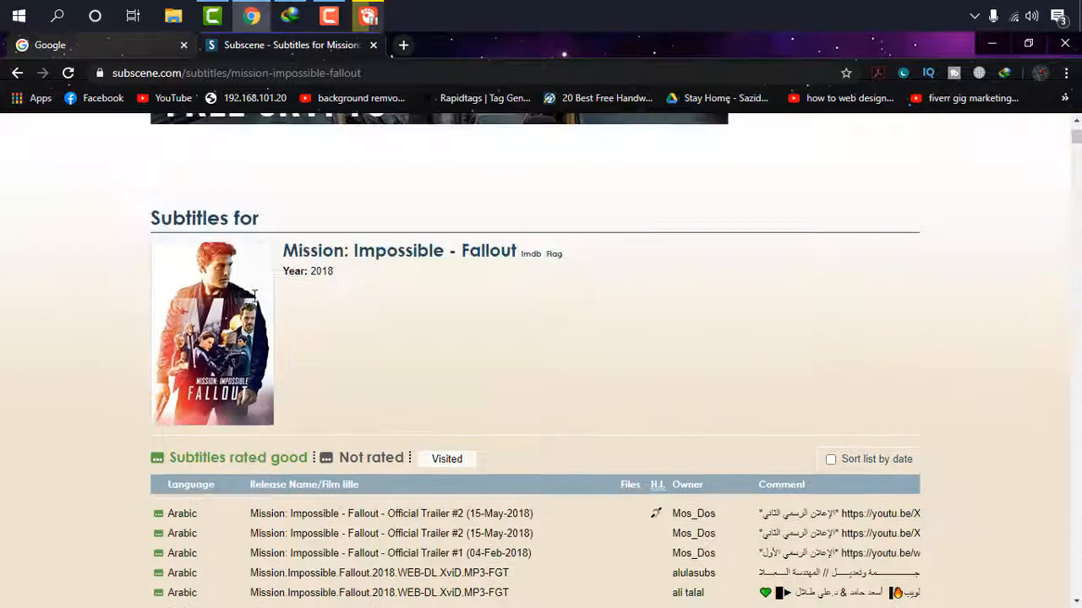
scroll(down, 3)
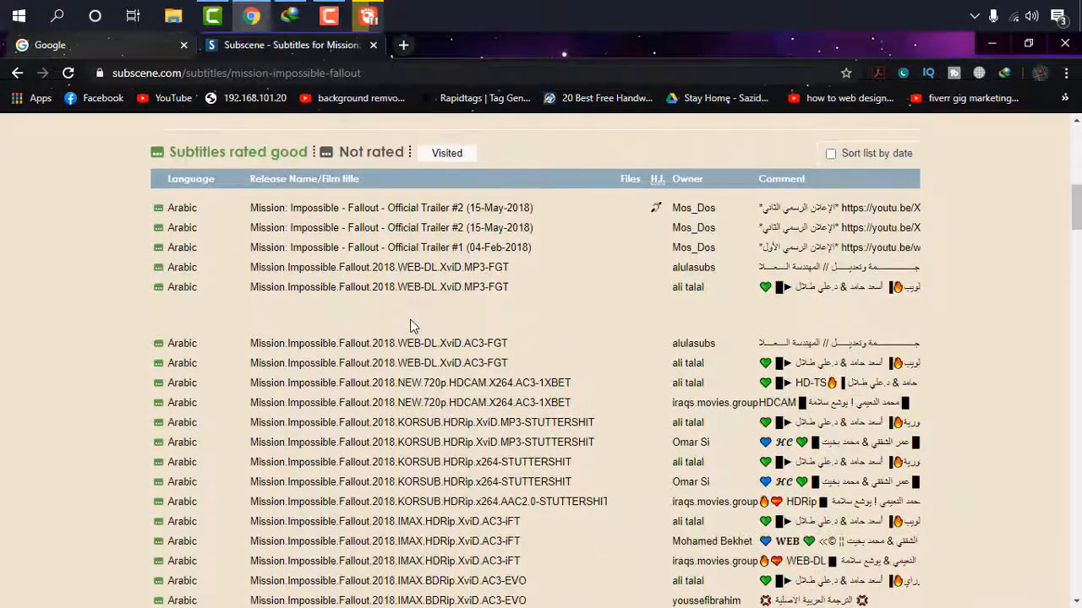
scroll(down, 3)
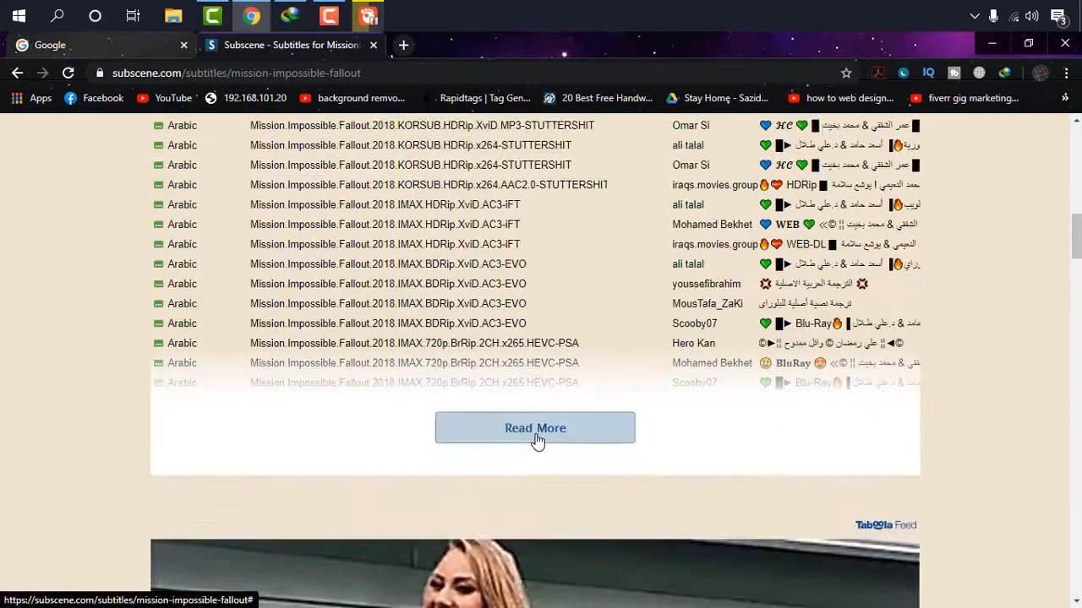
click(535, 428)
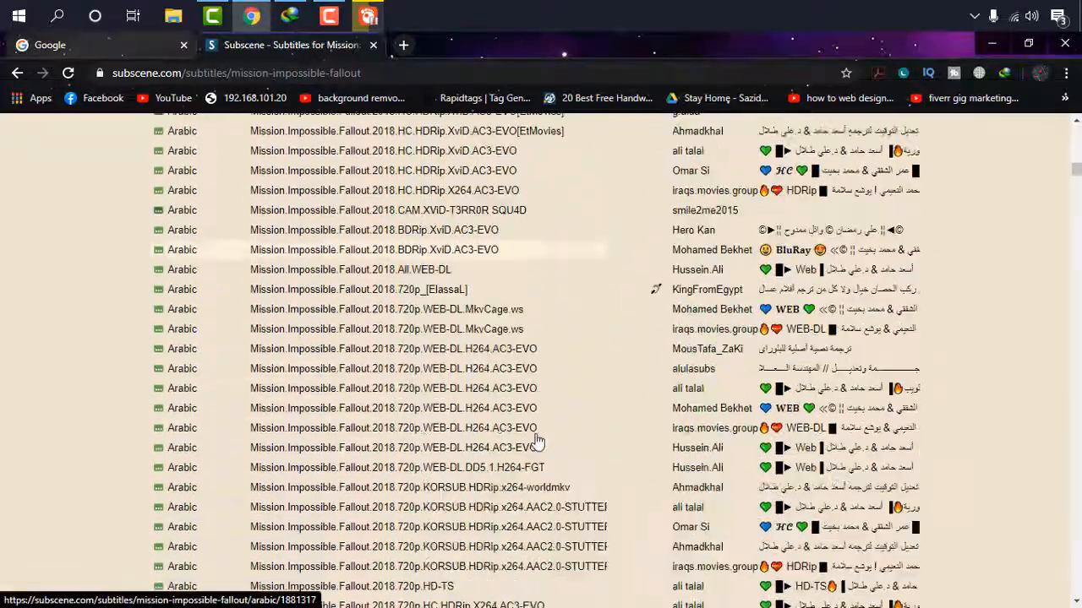
- Scroll the expanded list to the English subtitles section
scroll(down, 3)
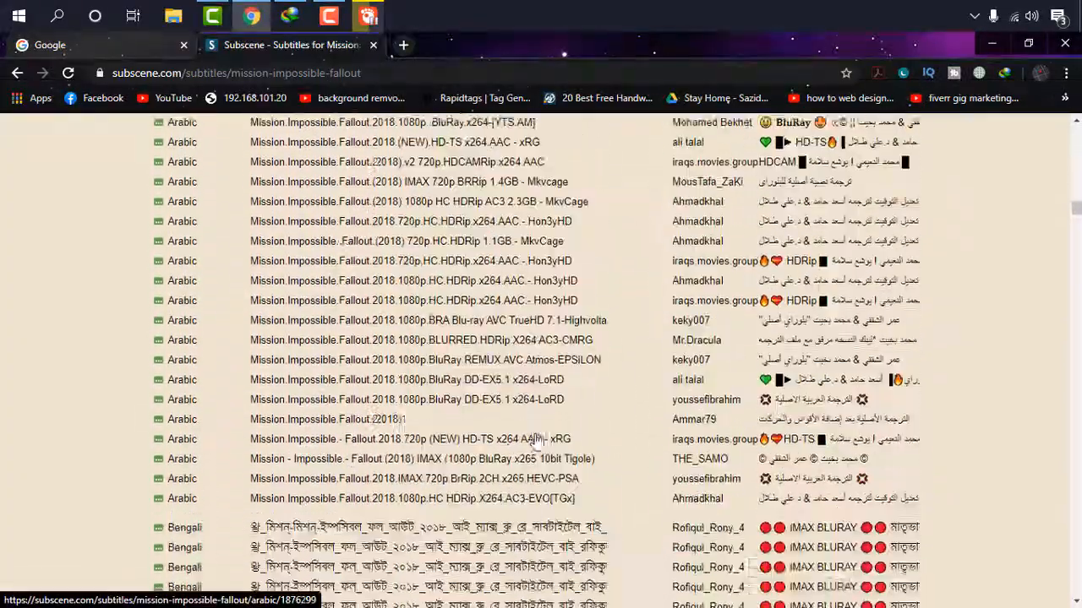
scroll(down, 3)
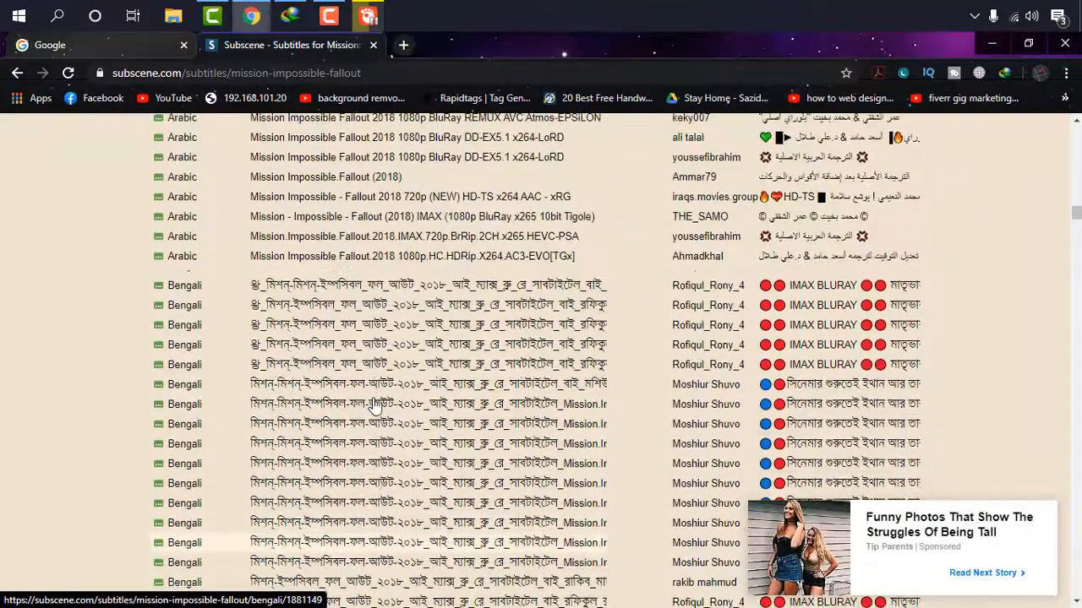
scroll(down, 3)
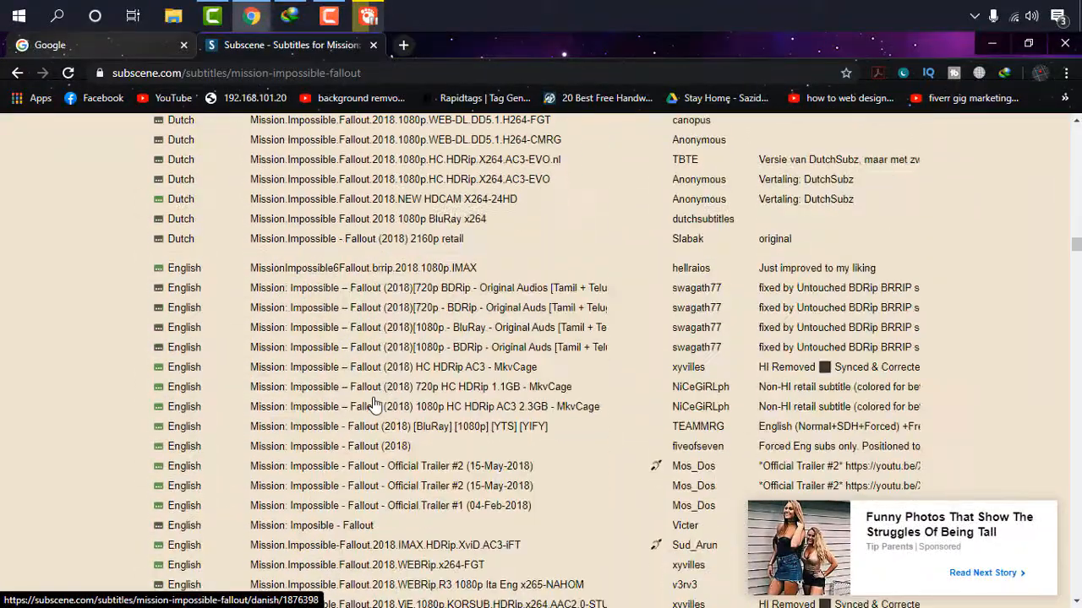
scroll(down, 3)
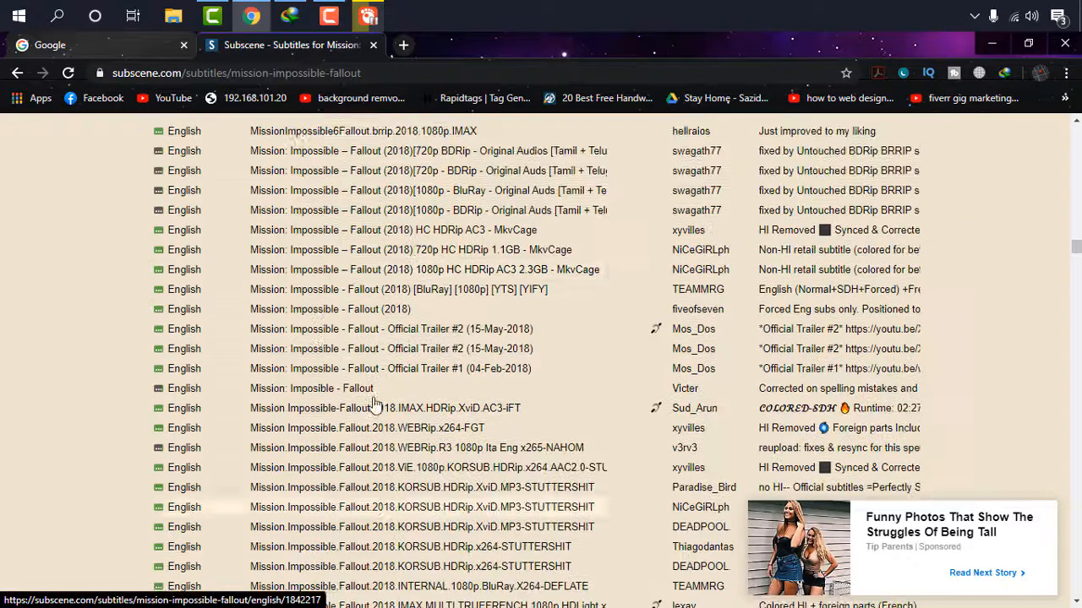
scroll(up, 3)
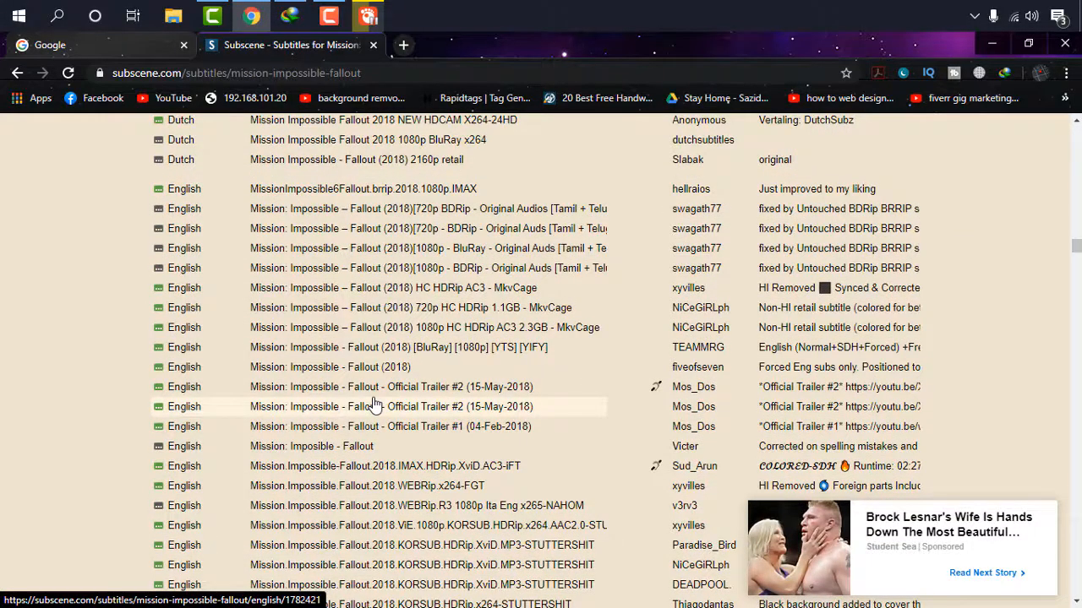
mouse_move(366, 391)
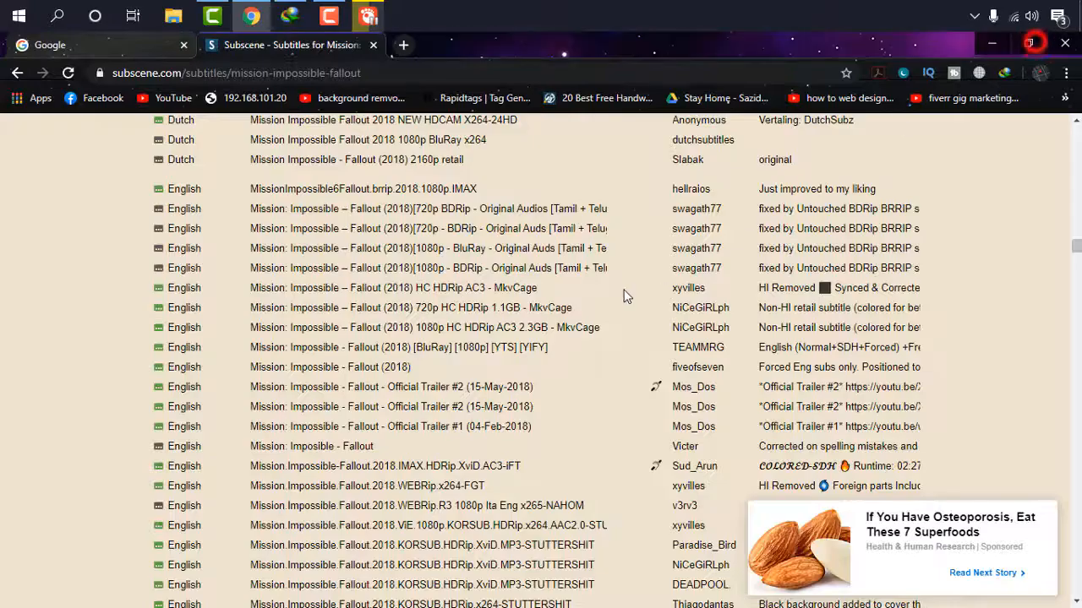
mouse_move(494, 367)
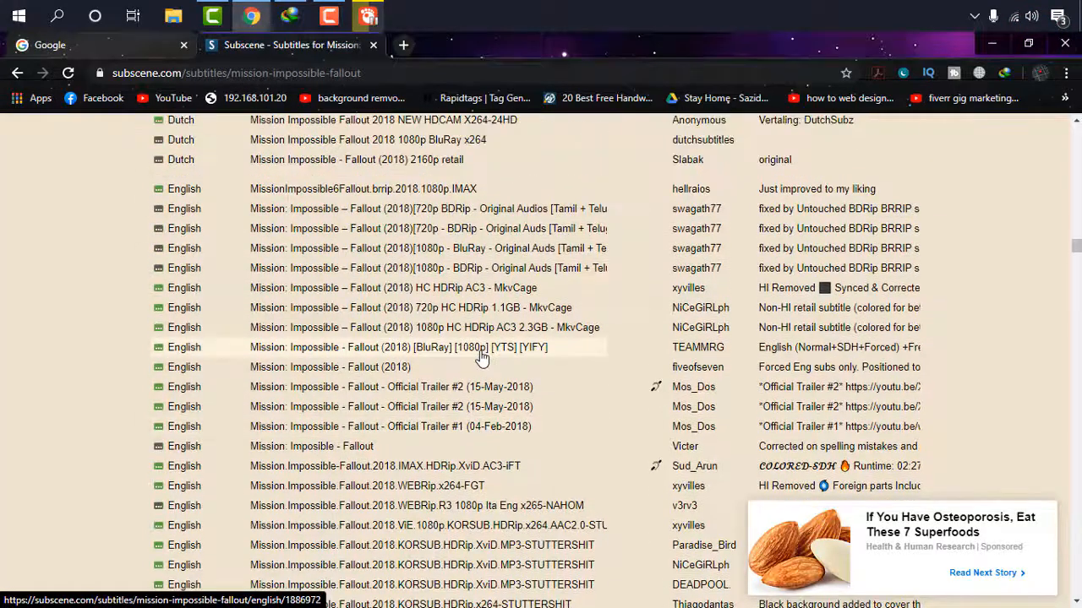
mouse_move(425, 254)
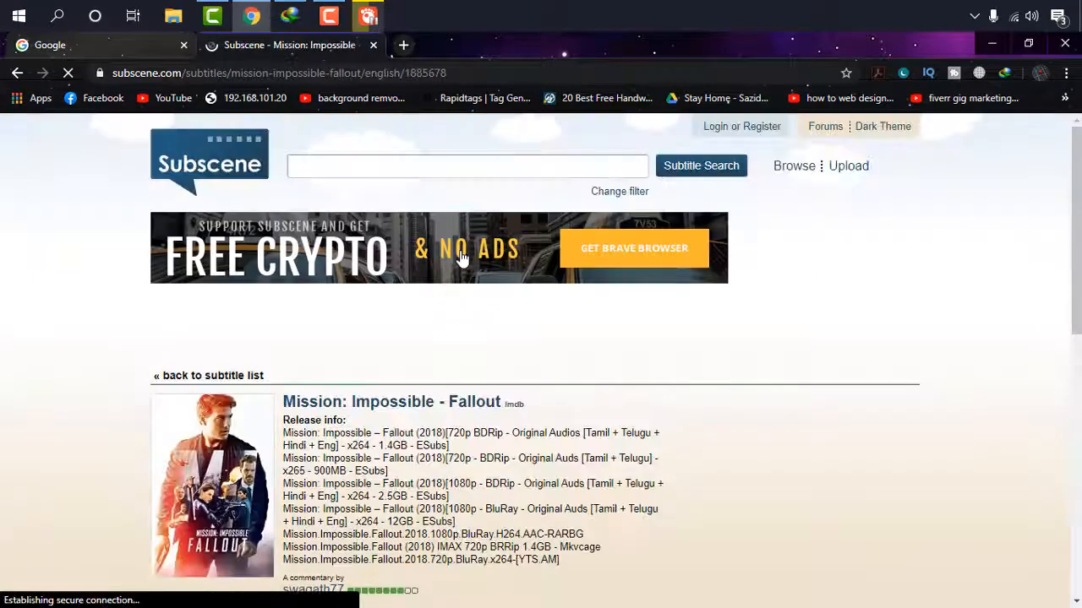
- Download the English Fallout subtitle zip via IDM and show it in the Downloads\Compressed folder
scroll(down, 3)
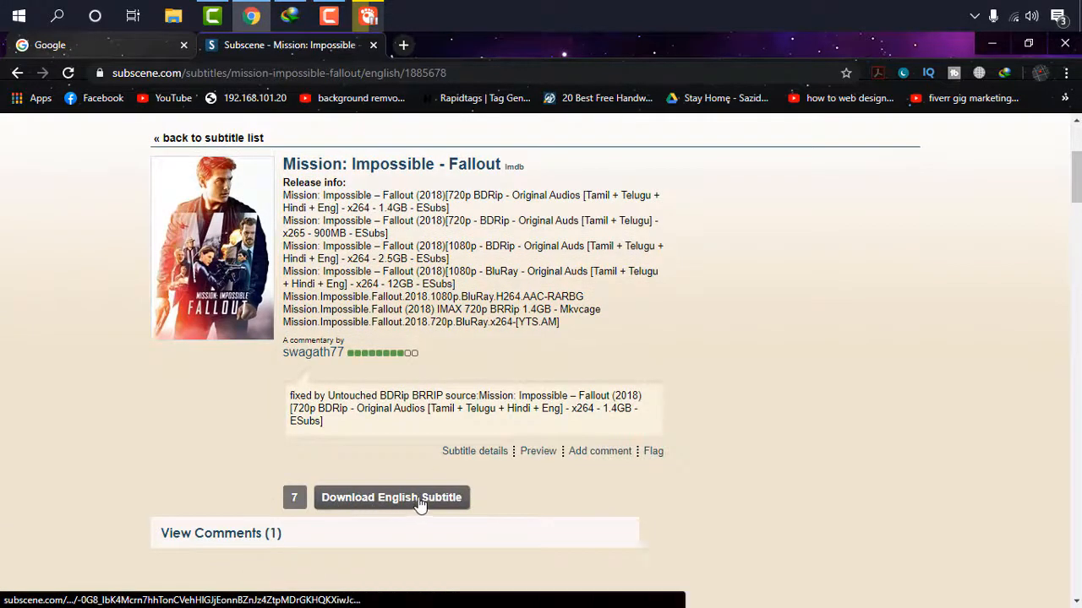
click(391, 497)
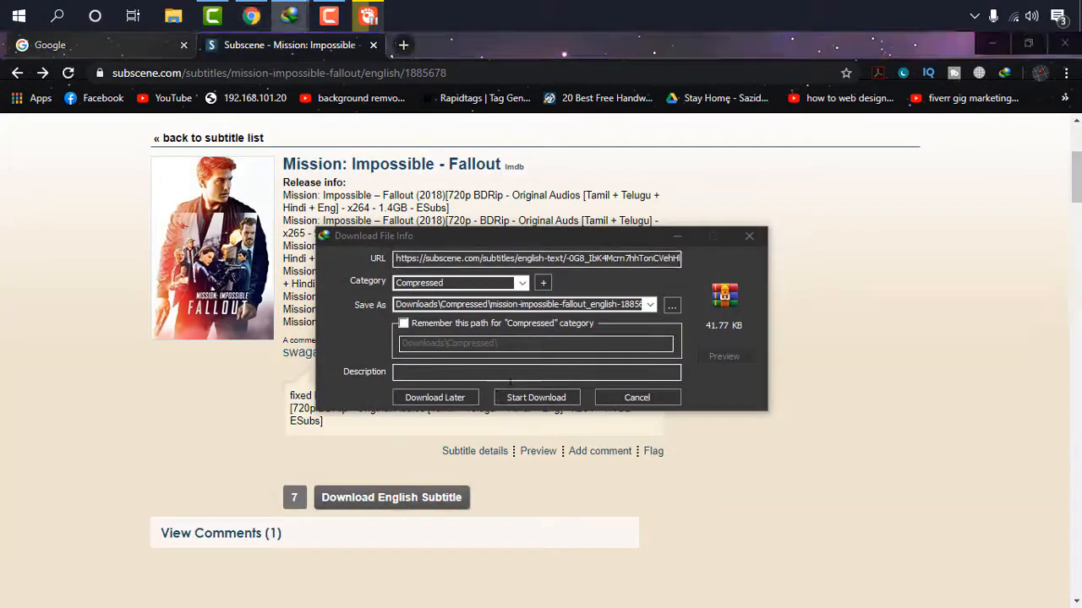
click(536, 398)
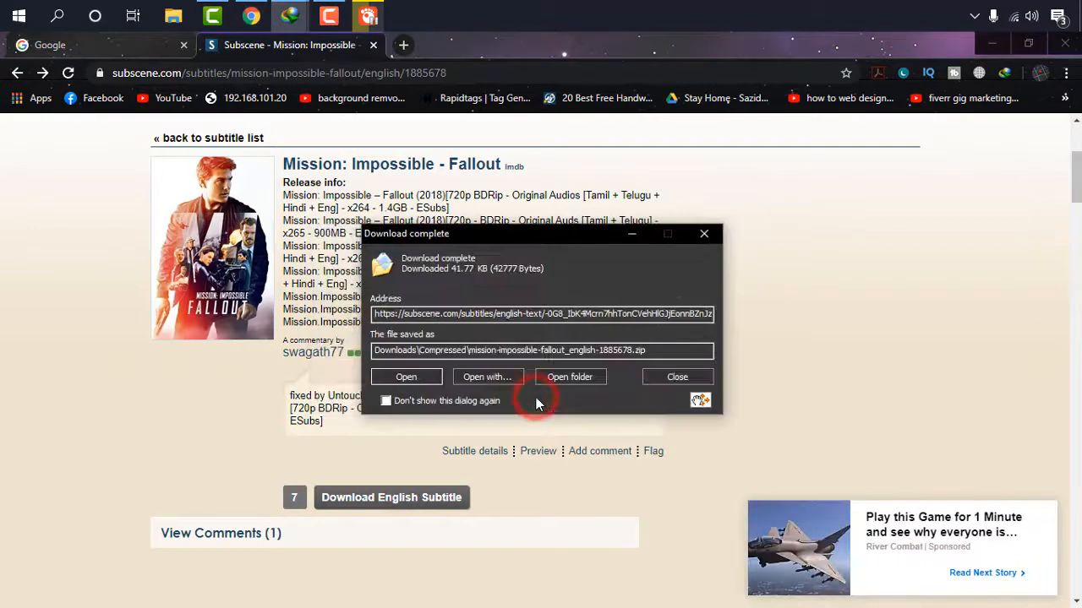
click(677, 377)
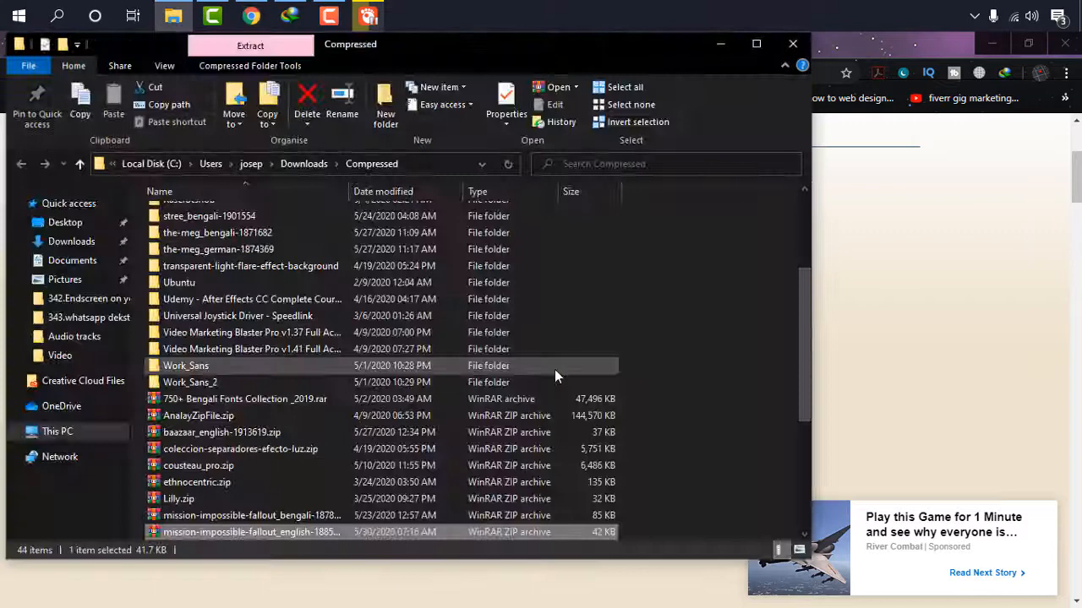
- Enter the extracted English Fallout subtitle folder holding the SRT to load into GOM Player
scroll(down, 3)
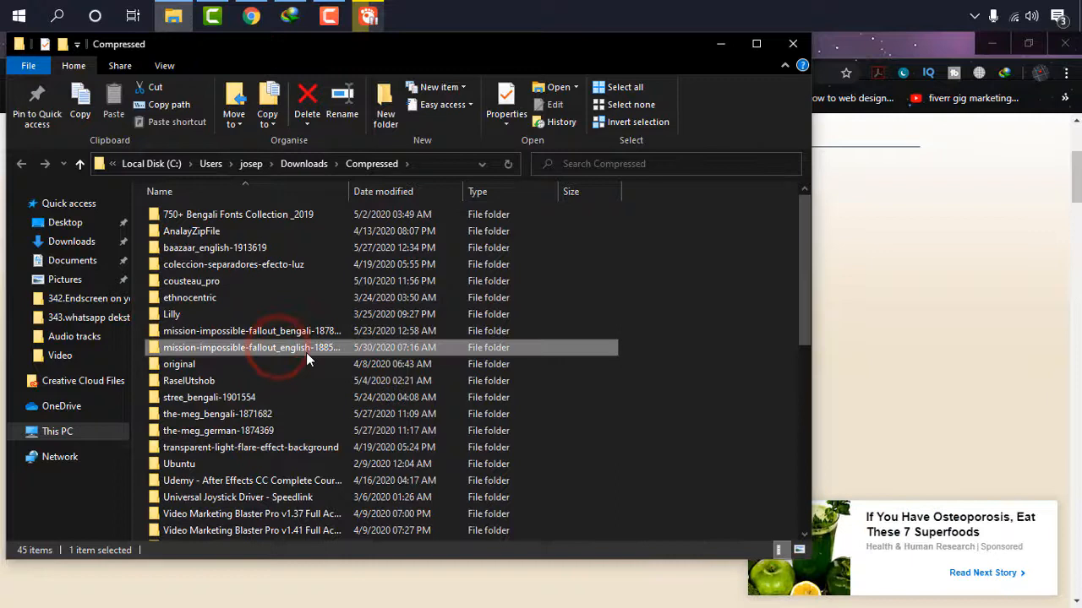
double_click(245, 347)
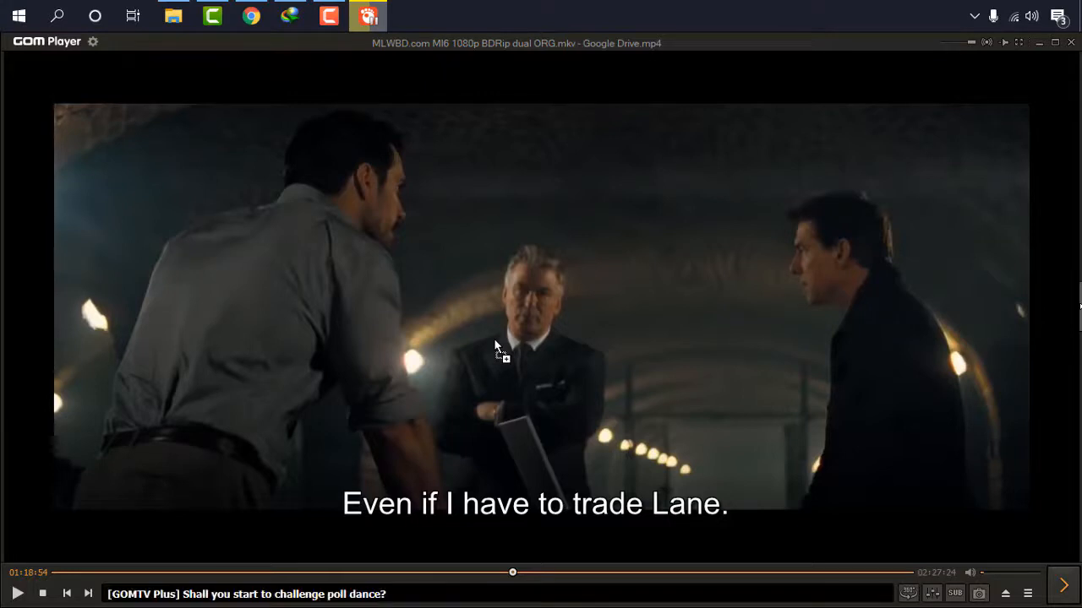
mouse_move(608, 561)
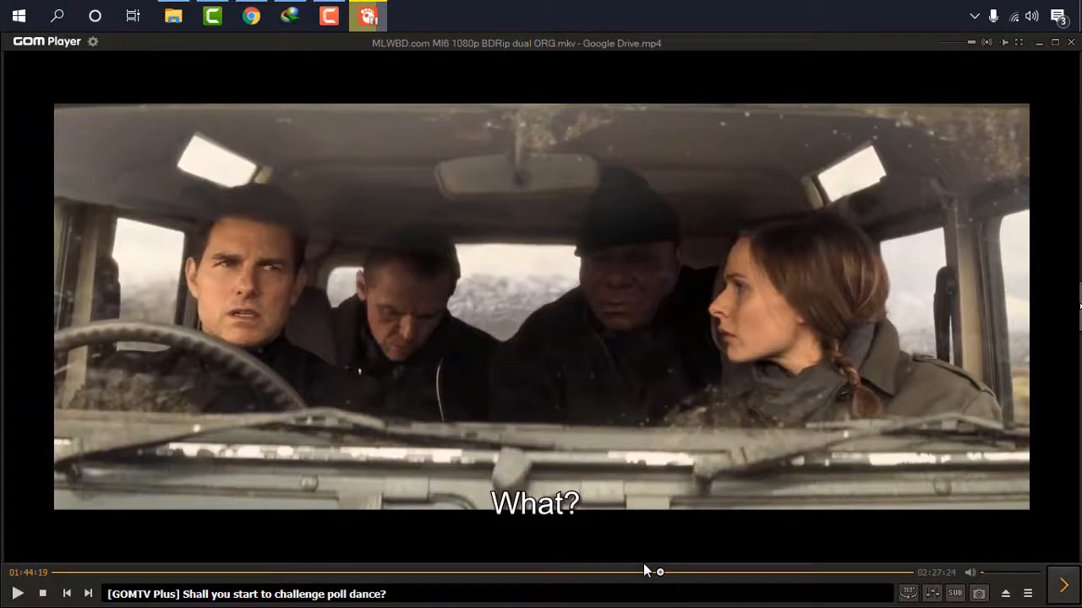
mouse_move(287, 61)
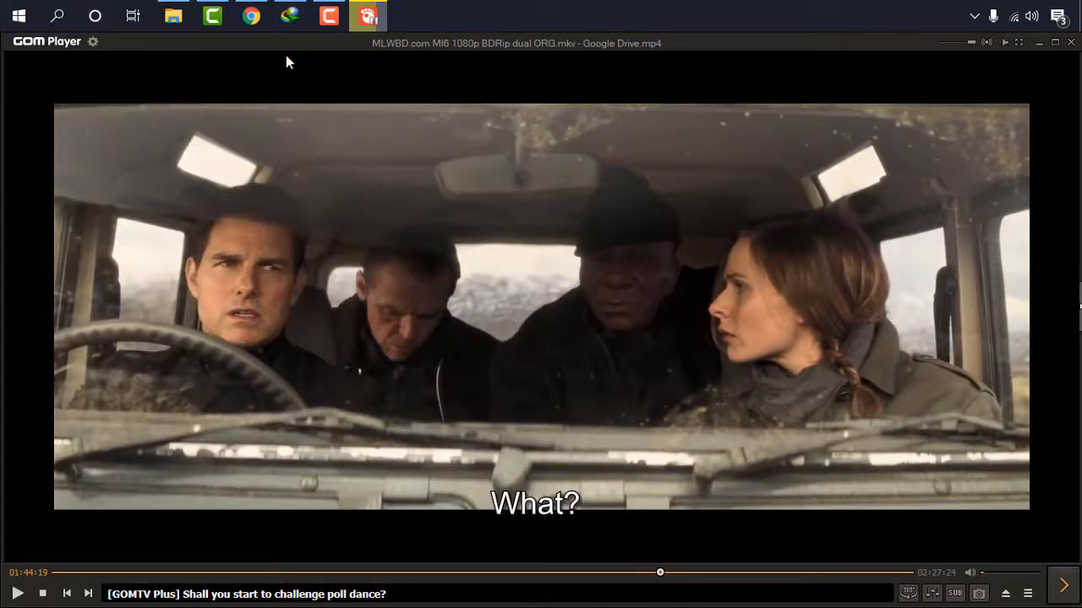
- Back in Chrome, search Subscene for 'fallout' and enter the Mission: Impossible - Fallout (2018) page
click(255, 16)
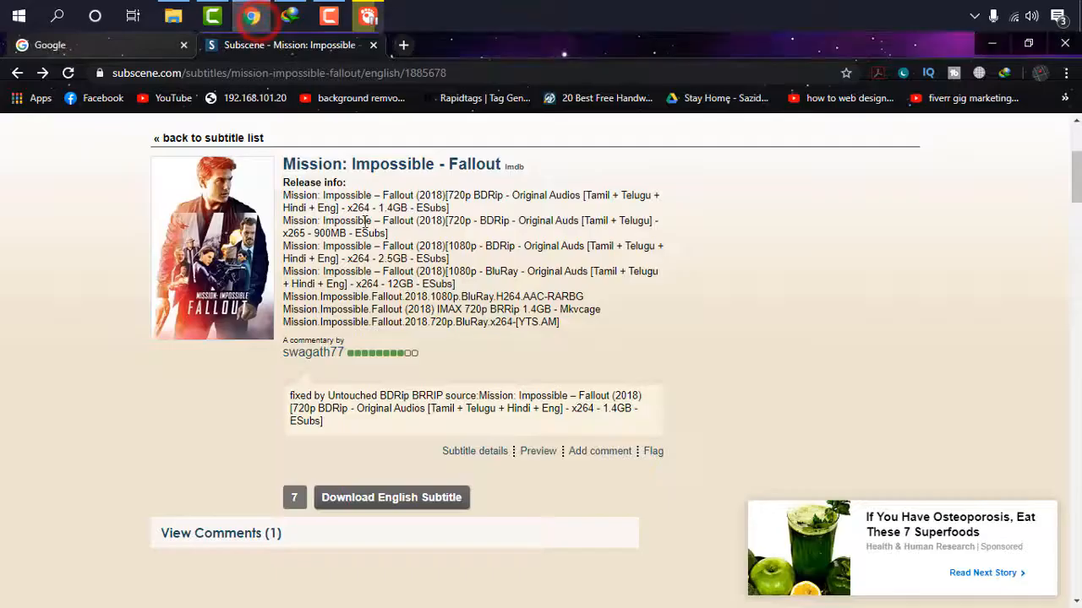
click(467, 166)
text(fallout)
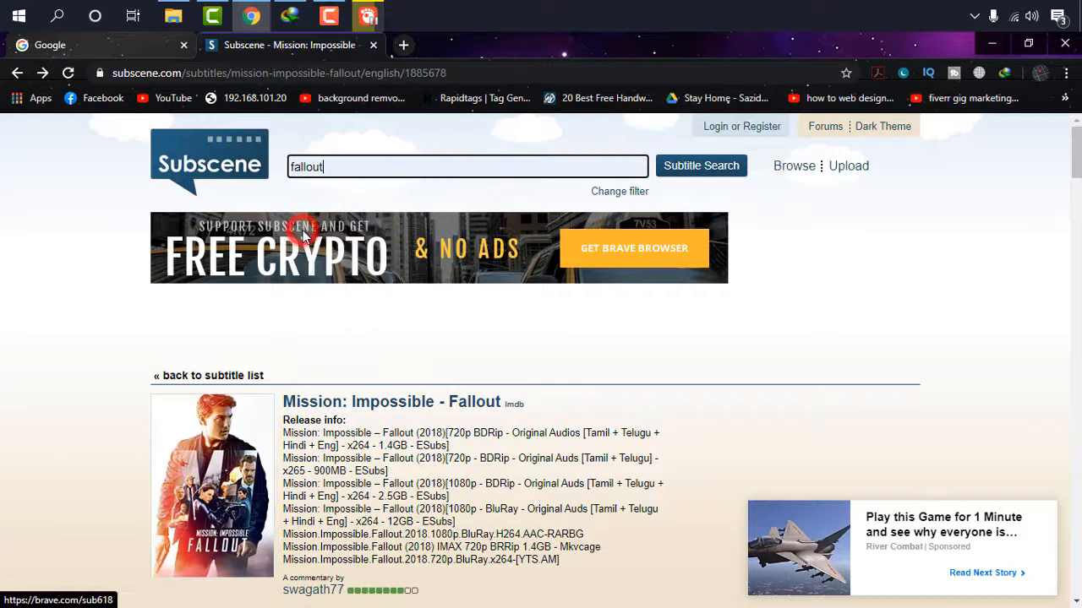
click(701, 165)
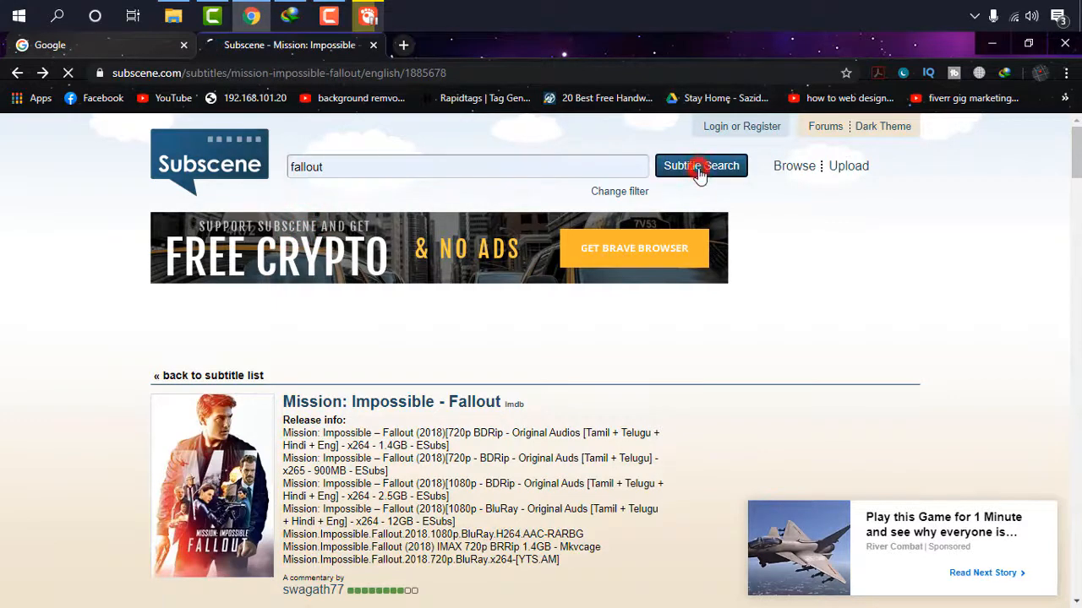
click(701, 165)
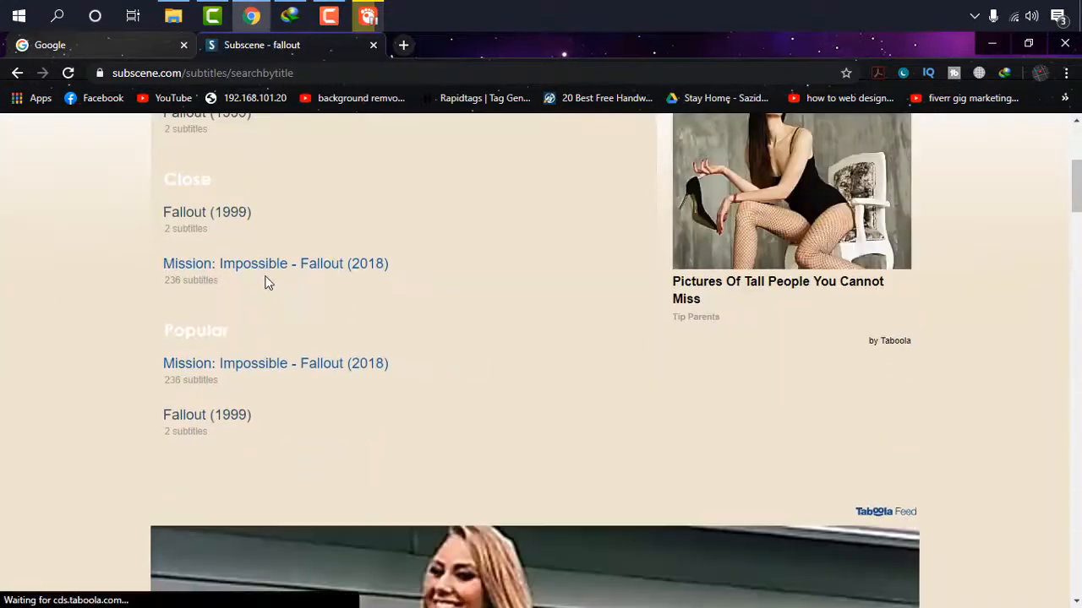
click(276, 263)
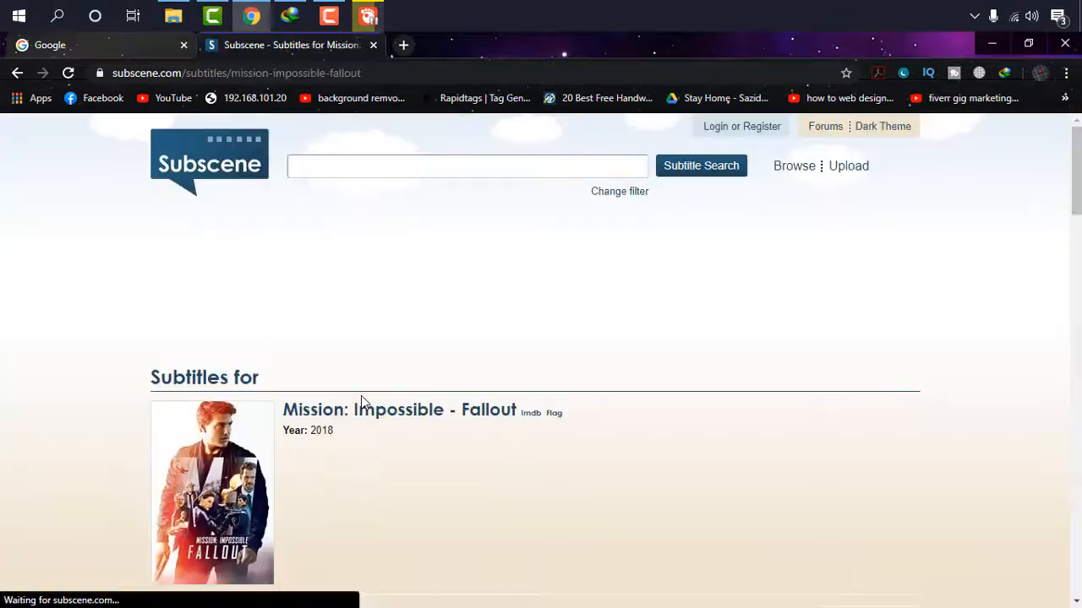
- Expand the list and choose the Arabic IMAX 1080p 10bit subtitle entry by ali talal
scroll(down, 3)
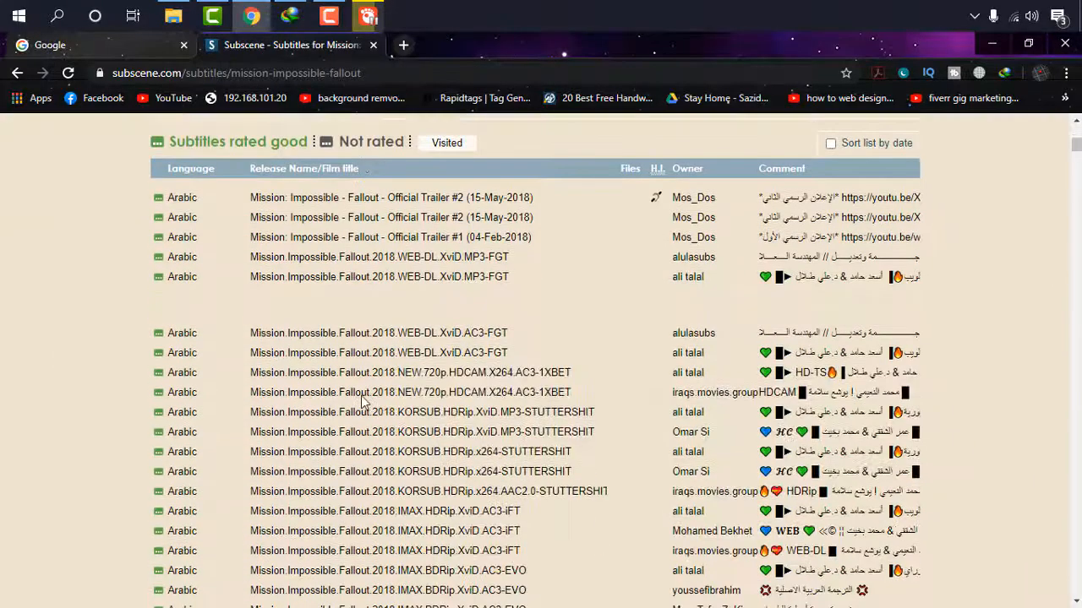
scroll(down, 3)
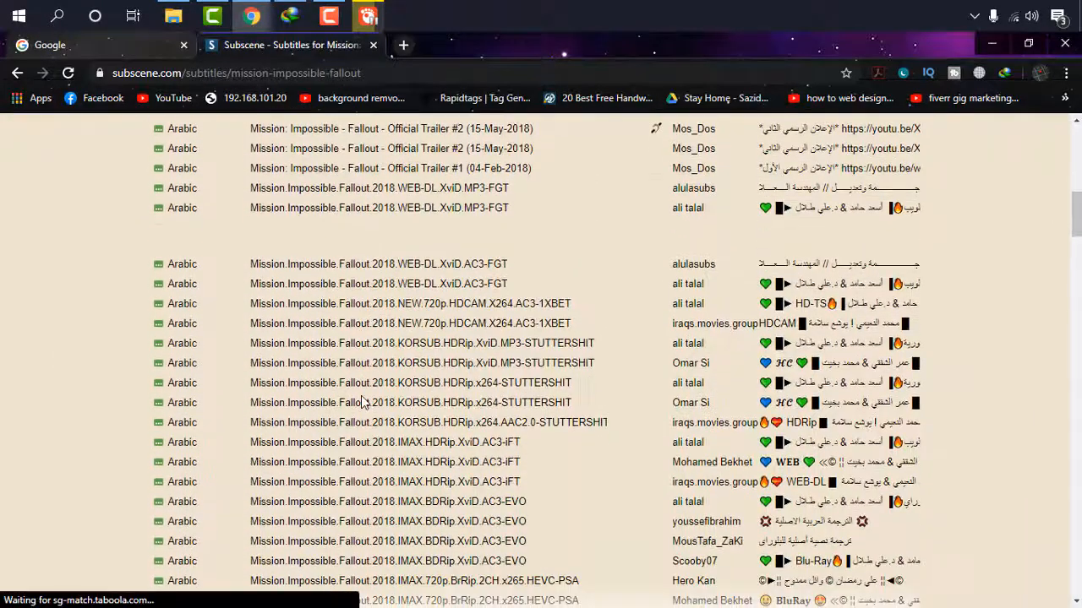
scroll(down, 3)
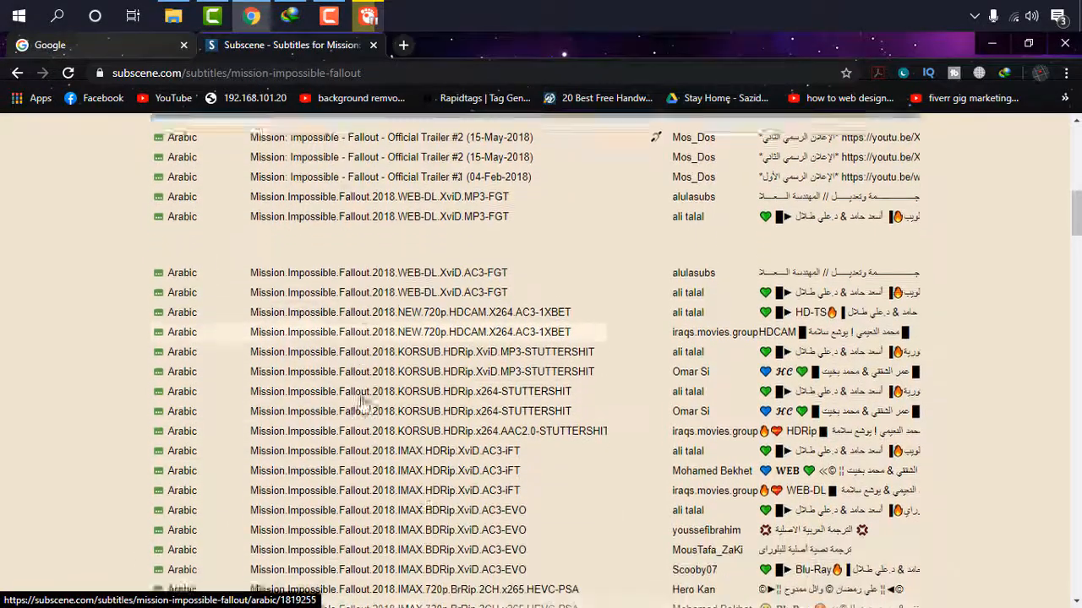
scroll(down, 3)
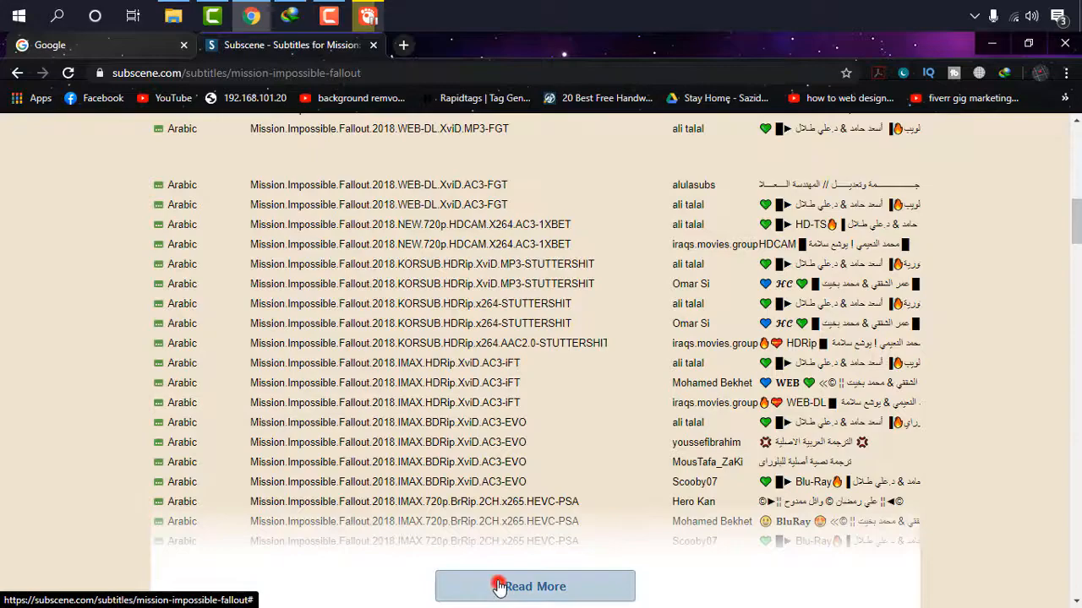
click(534, 587)
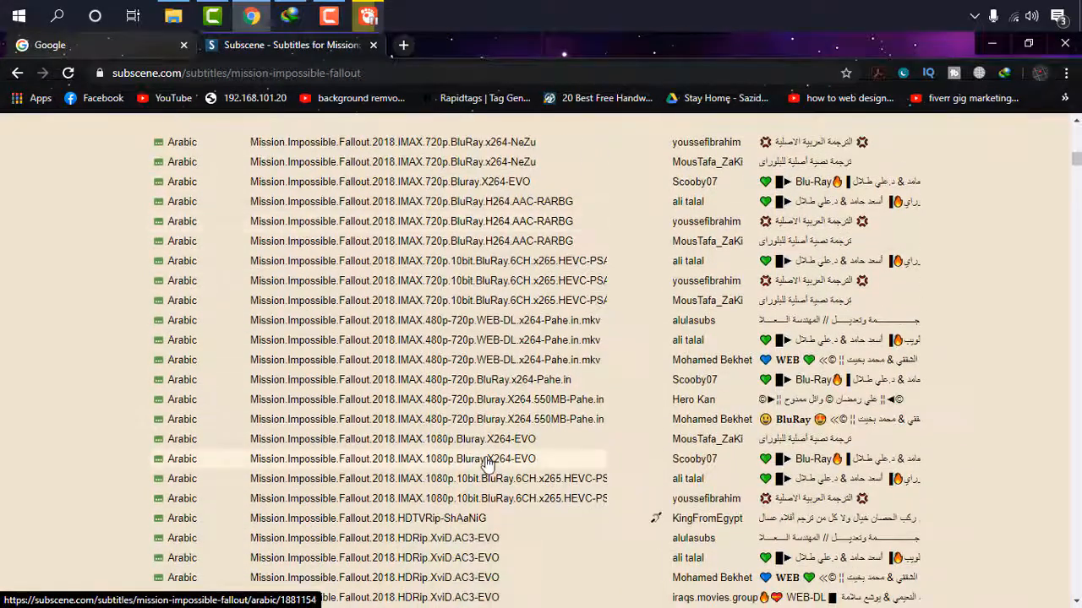
scroll(down, 3)
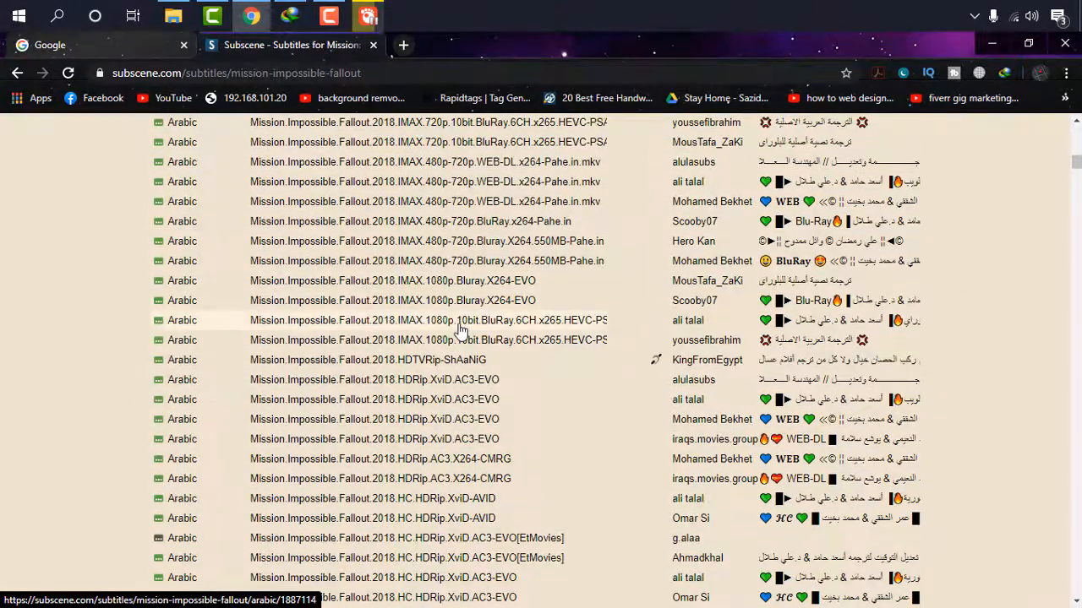
click(460, 320)
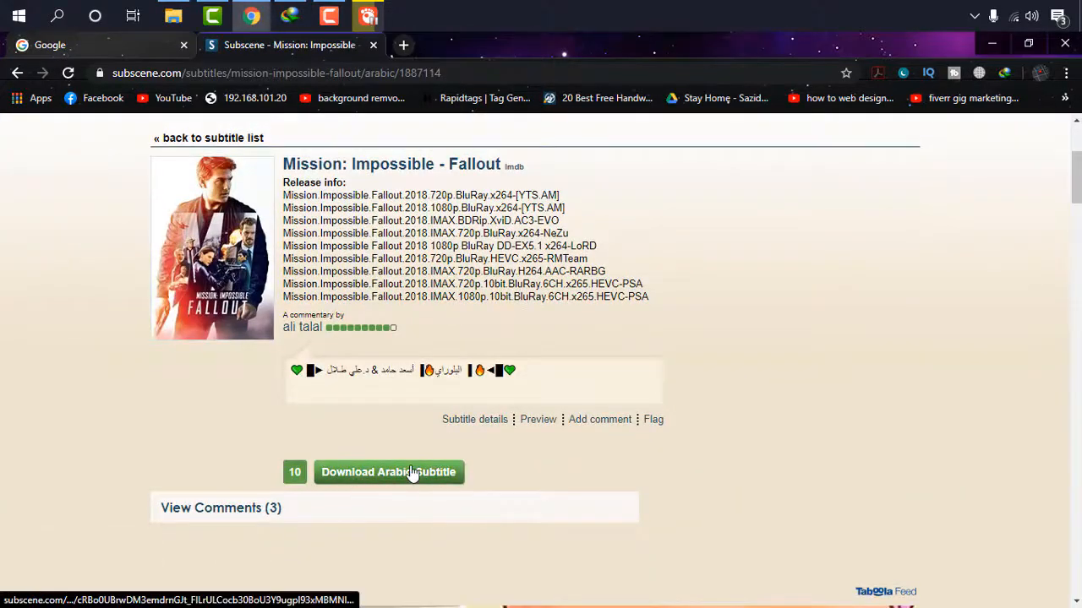
- Download the Arabic subtitle zip via IDM, dismissing the trial and registration popups, and show its folder
click(389, 472)
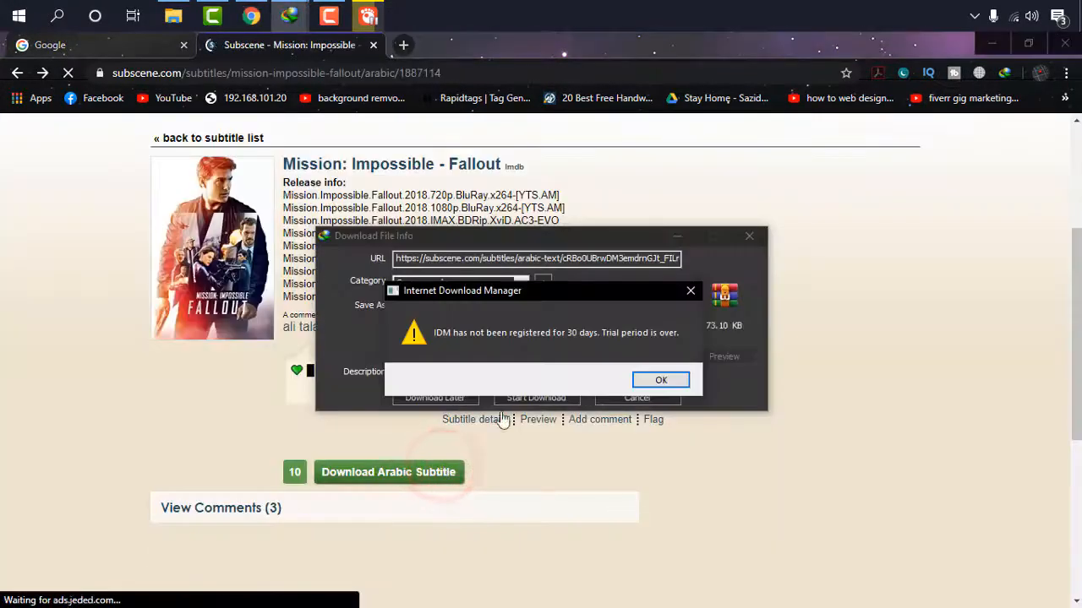
click(661, 380)
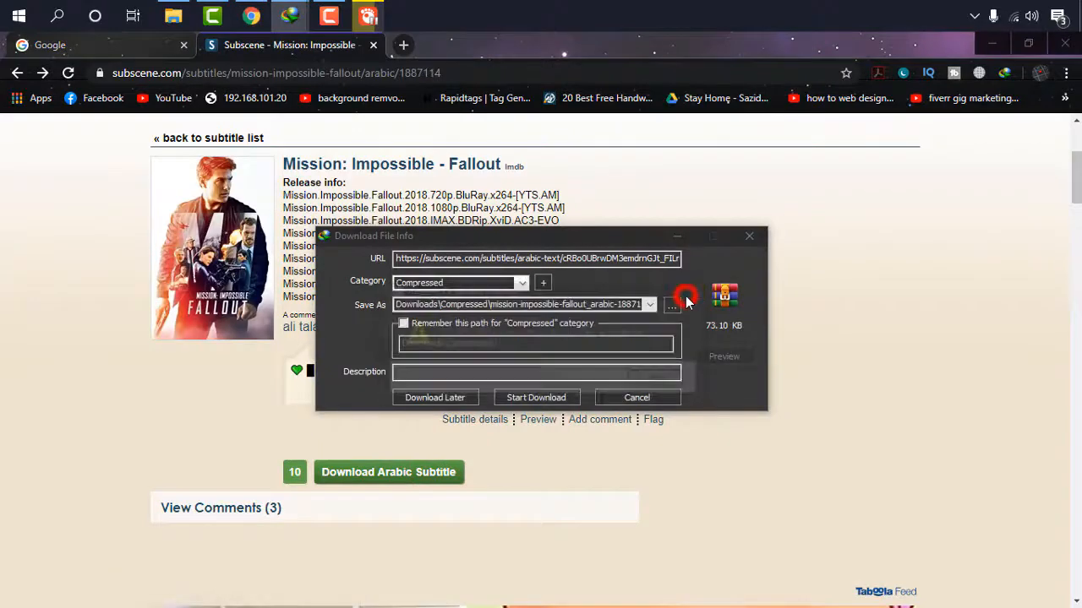
click(685, 295)
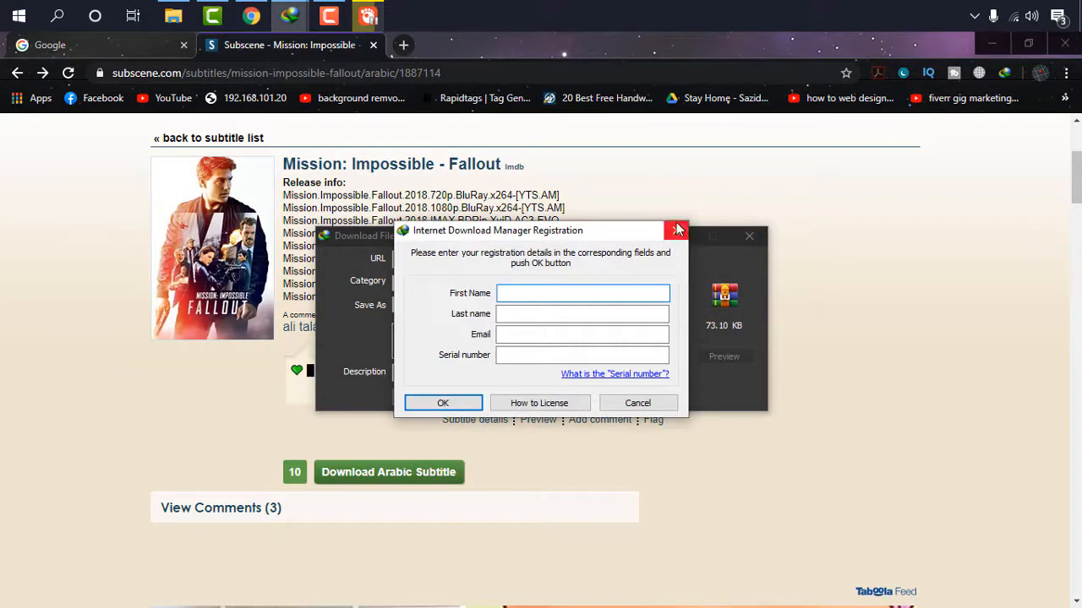
click(676, 229)
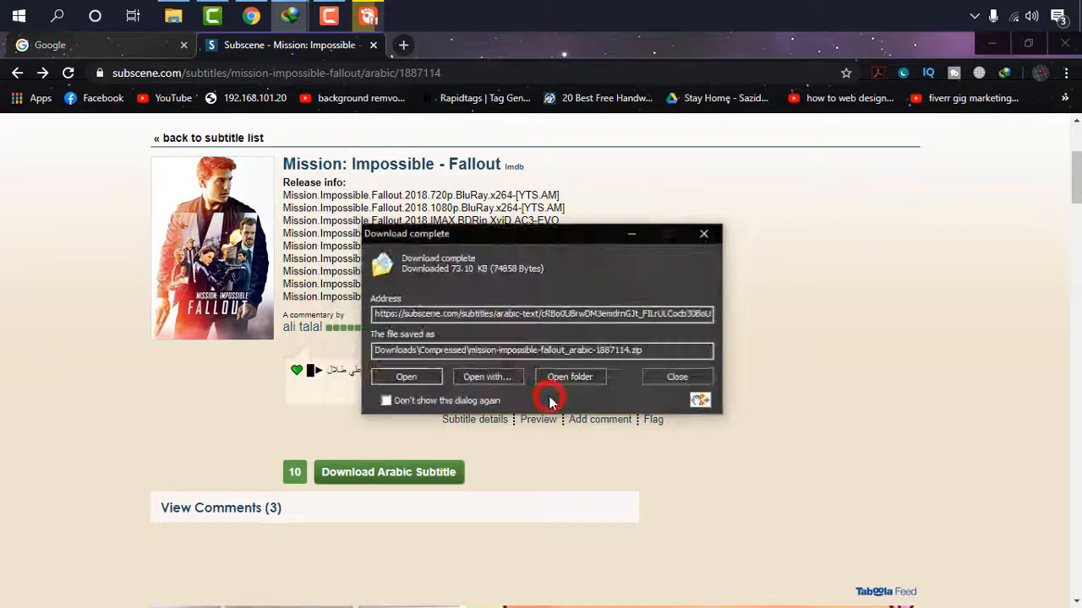
click(677, 377)
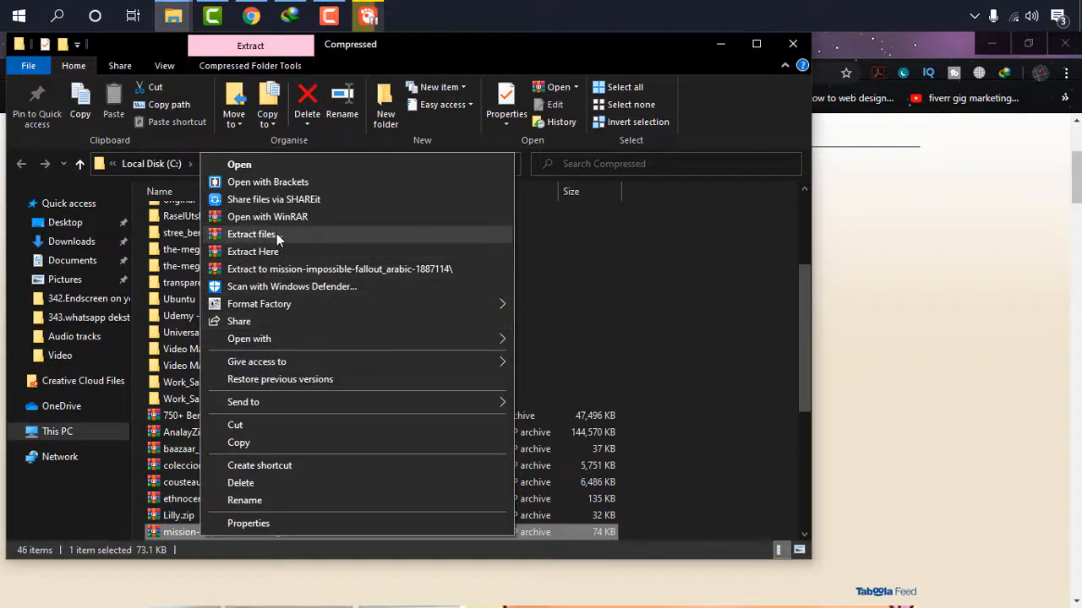
- Extract the Arabic zip into its own folder and pick one of its two SRT files to load
click(251, 234)
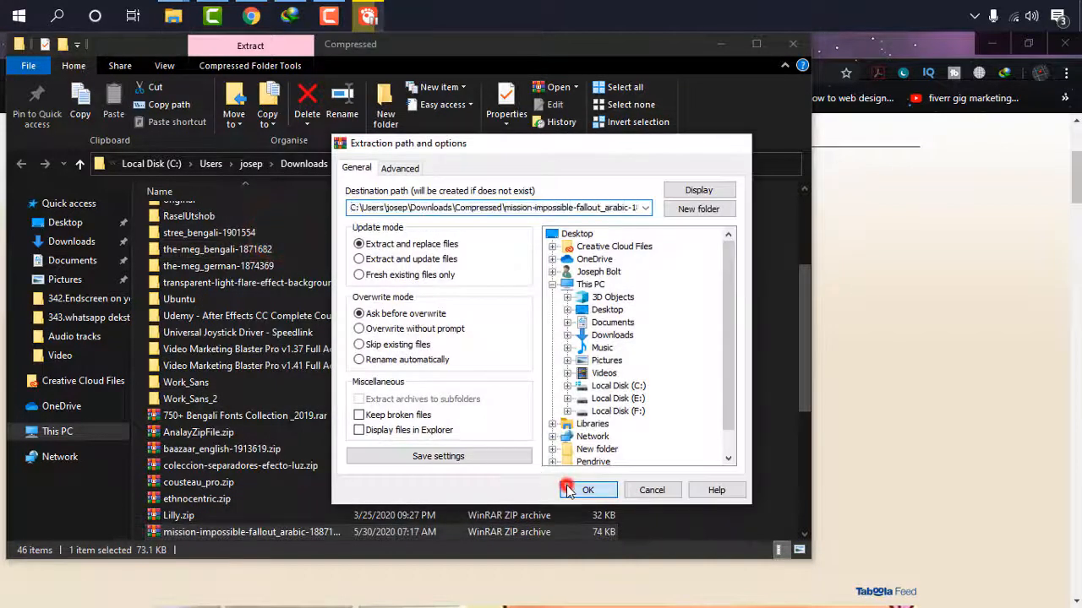
click(587, 490)
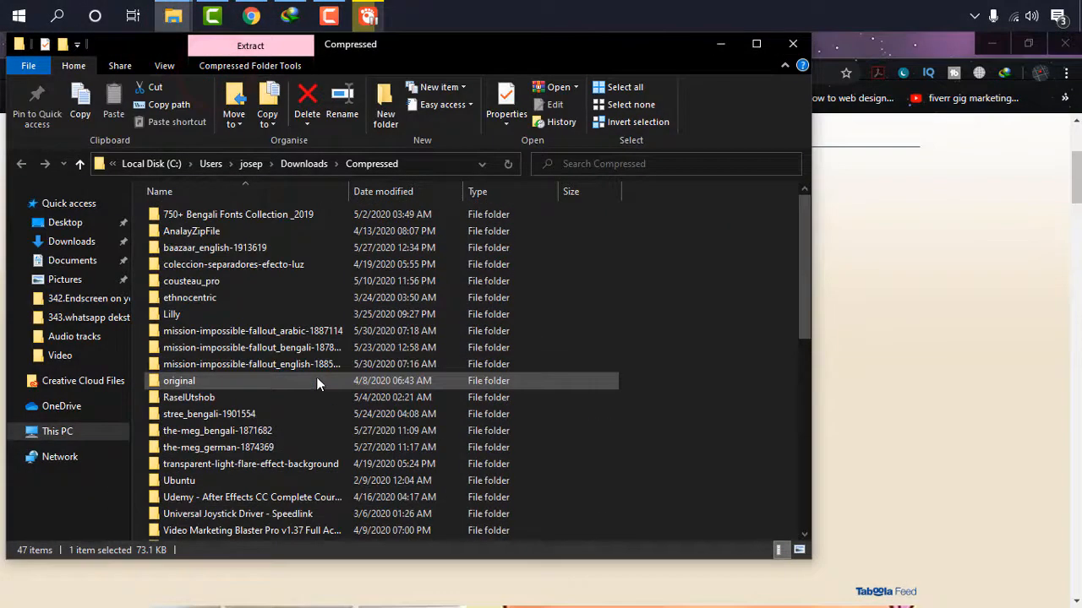
double_click(251, 331)
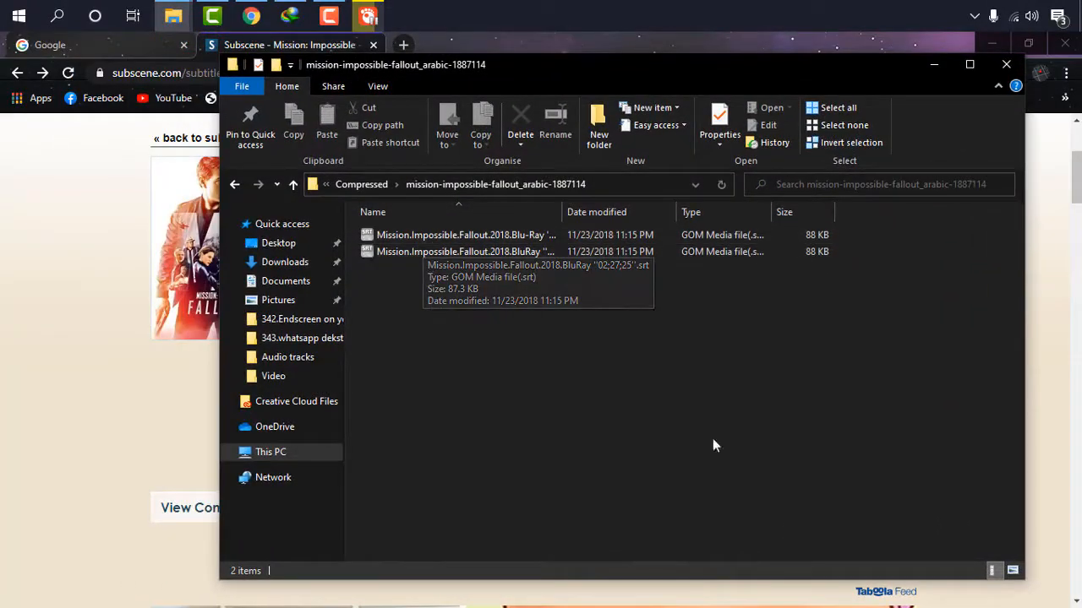
click(1013, 570)
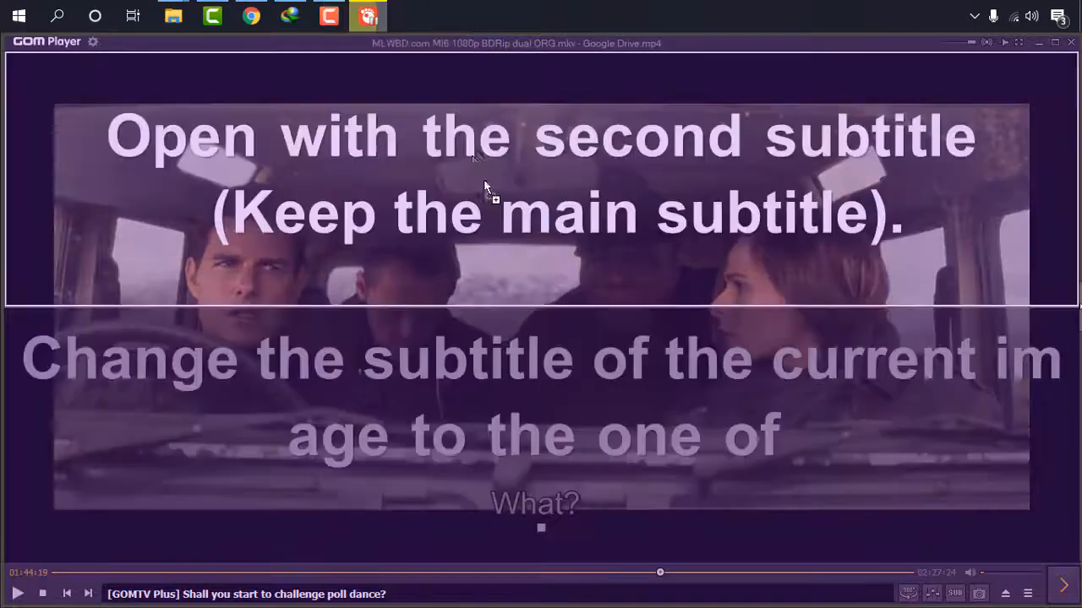
mouse_move(518, 189)
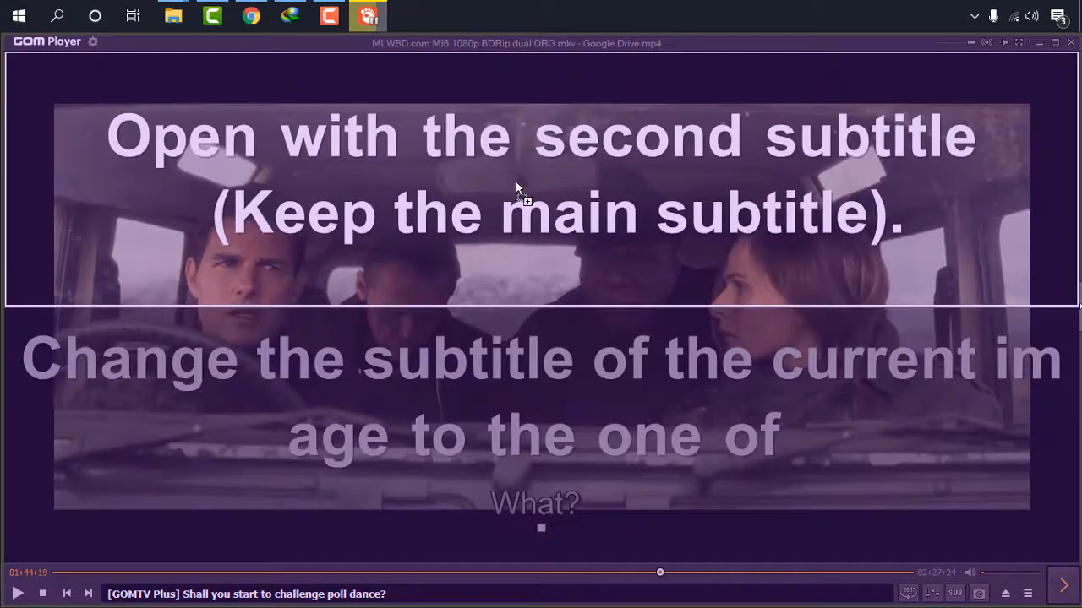
mouse_move(522, 209)
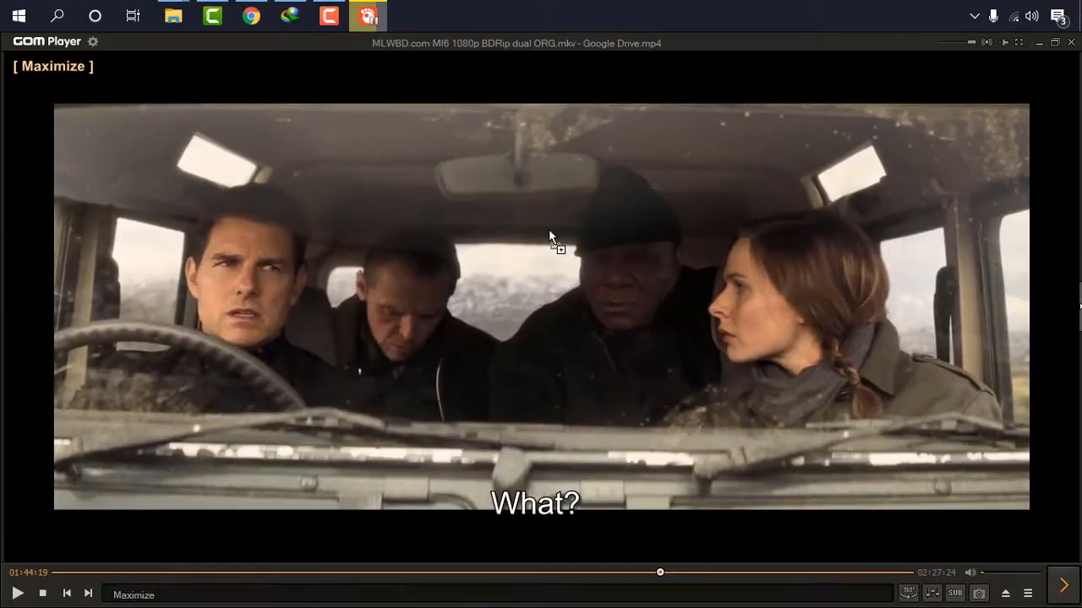
- Resume playback with Arabic subtitles on top and English at the bottom
click(551, 258)
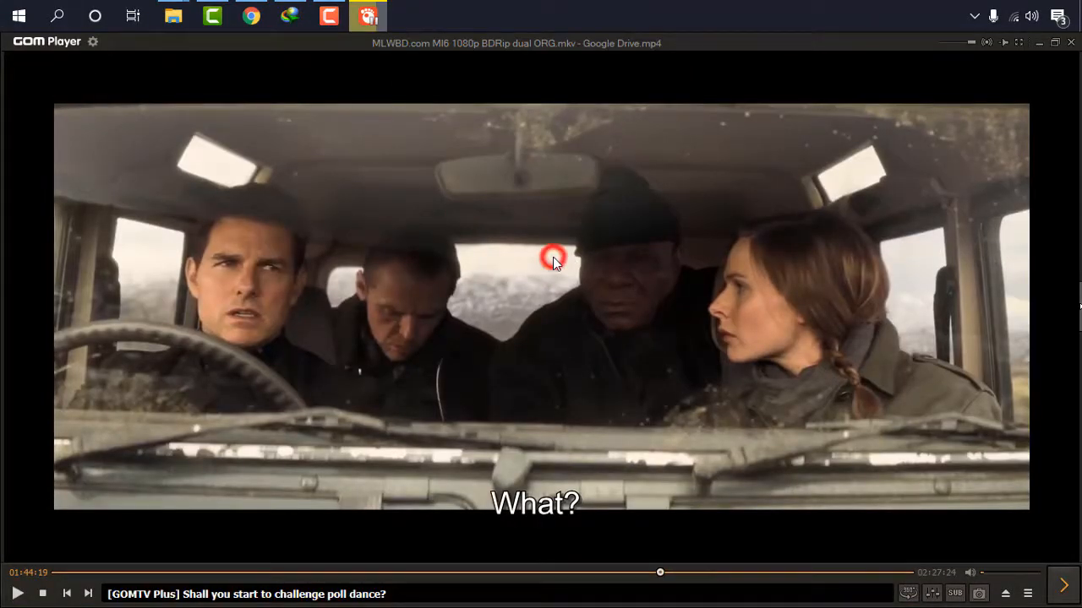
click(552, 260)
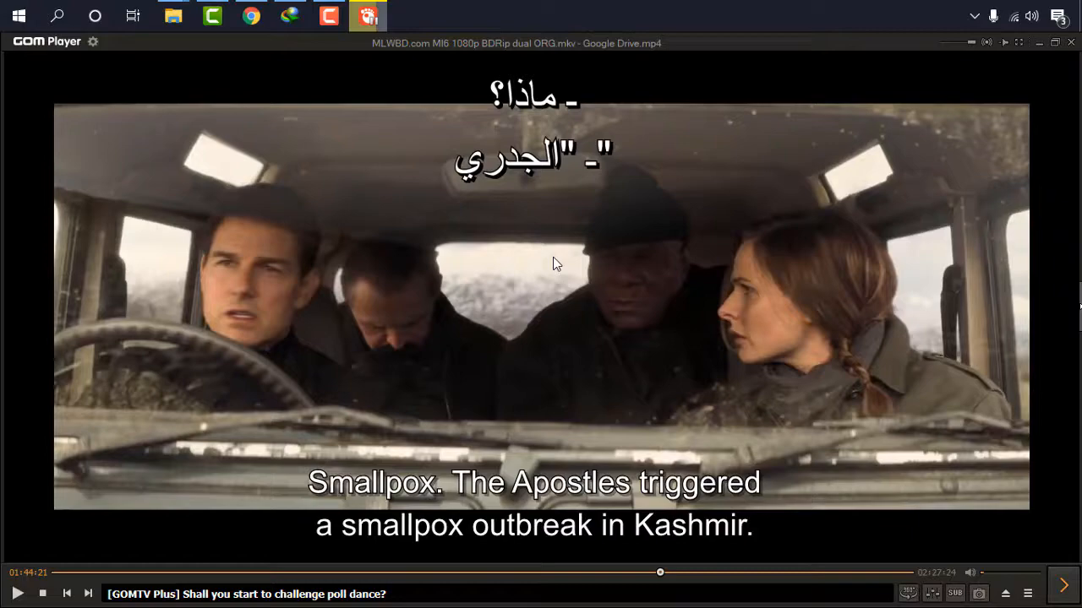
mouse_move(1039, 42)
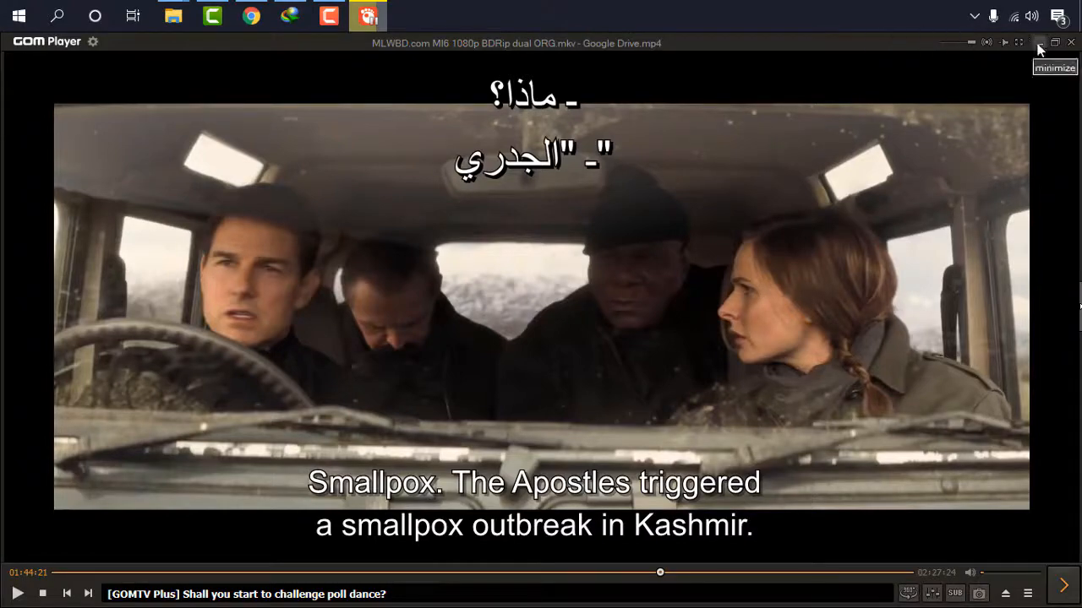
- Minimize GOM Player to bring back the Subscene Arabic subtitle page in Chrome
click(251, 16)
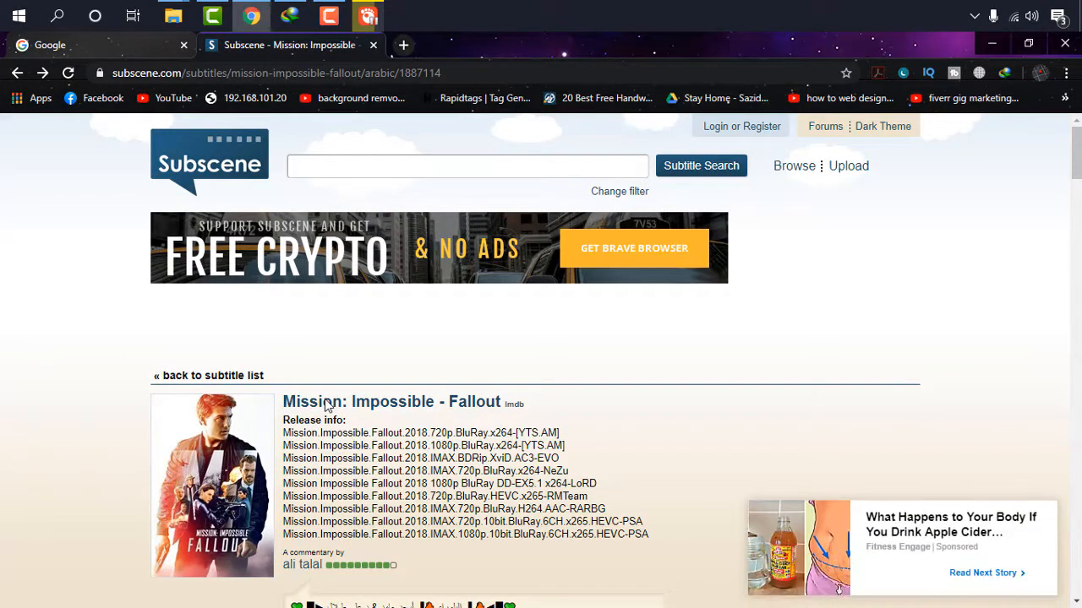
click(151, 15)
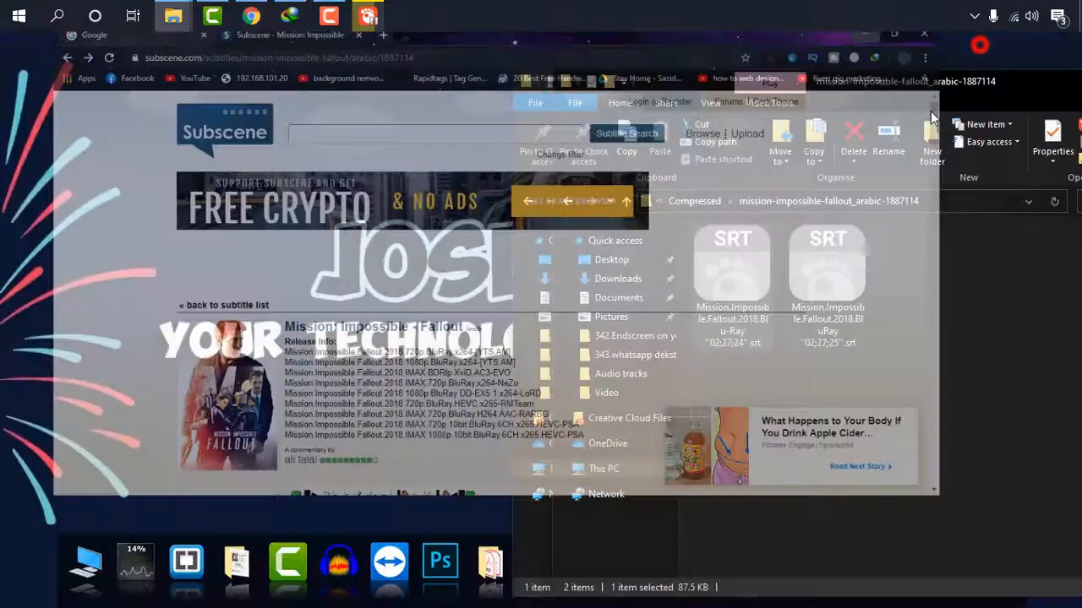